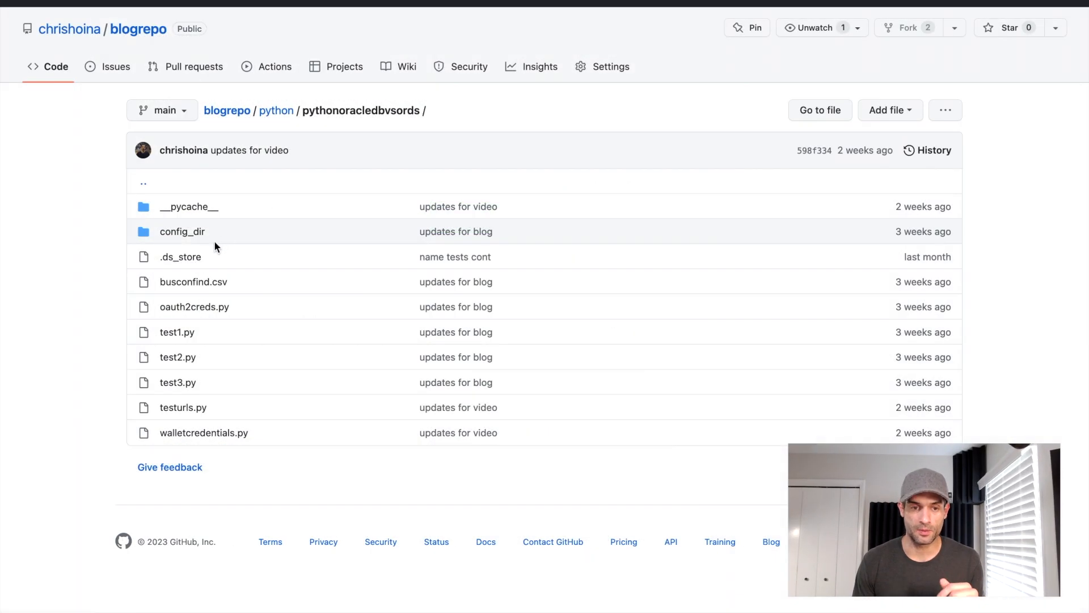
mouse_move(308, 330)
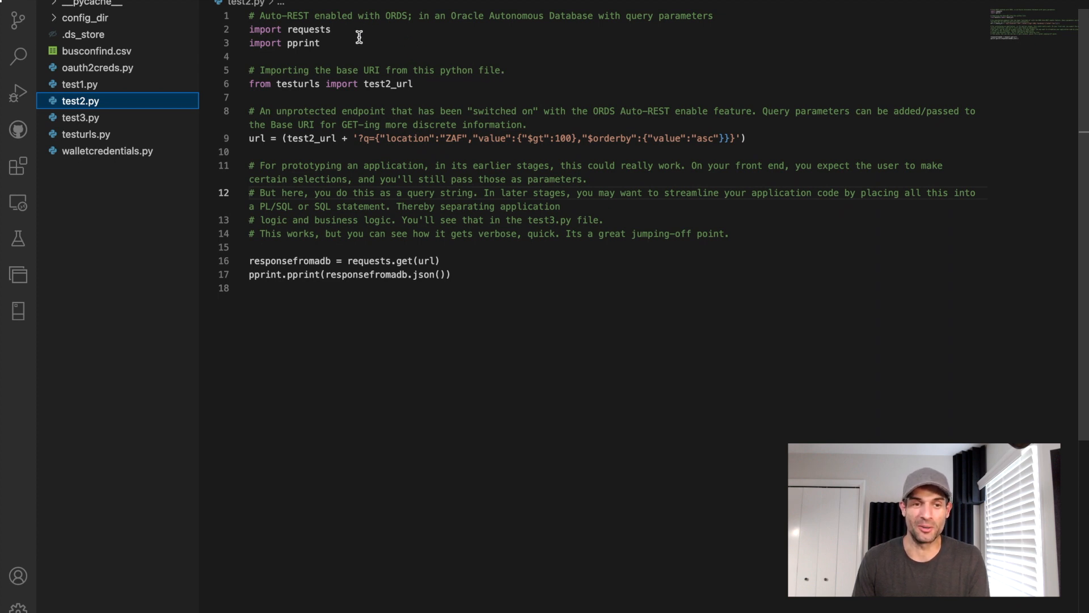
Highlight the requests and pprint import lines in the open script
drag(249, 30, 320, 43)
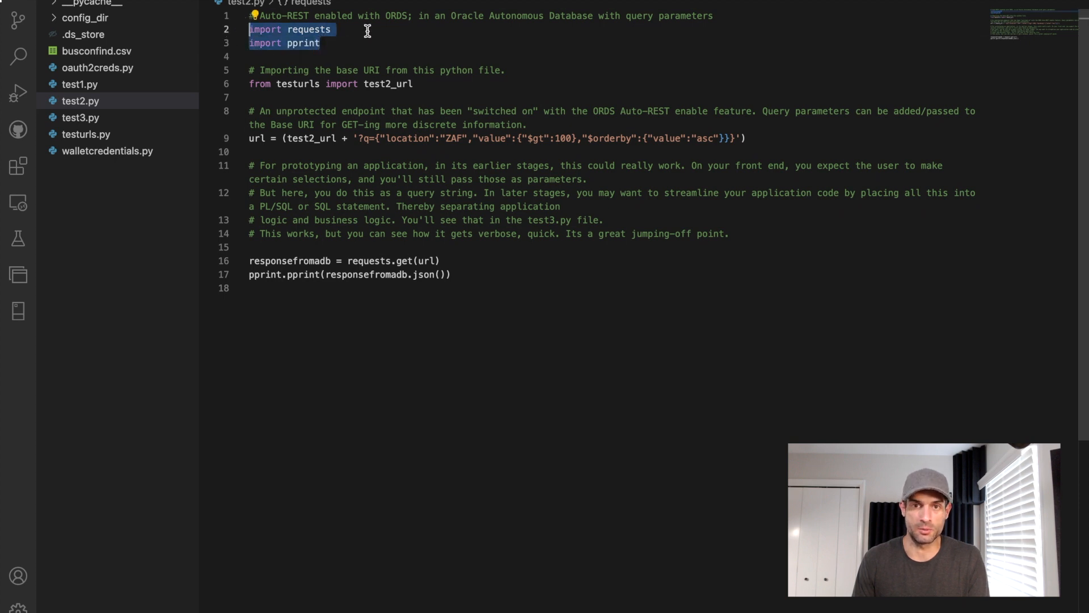
click(321, 42)
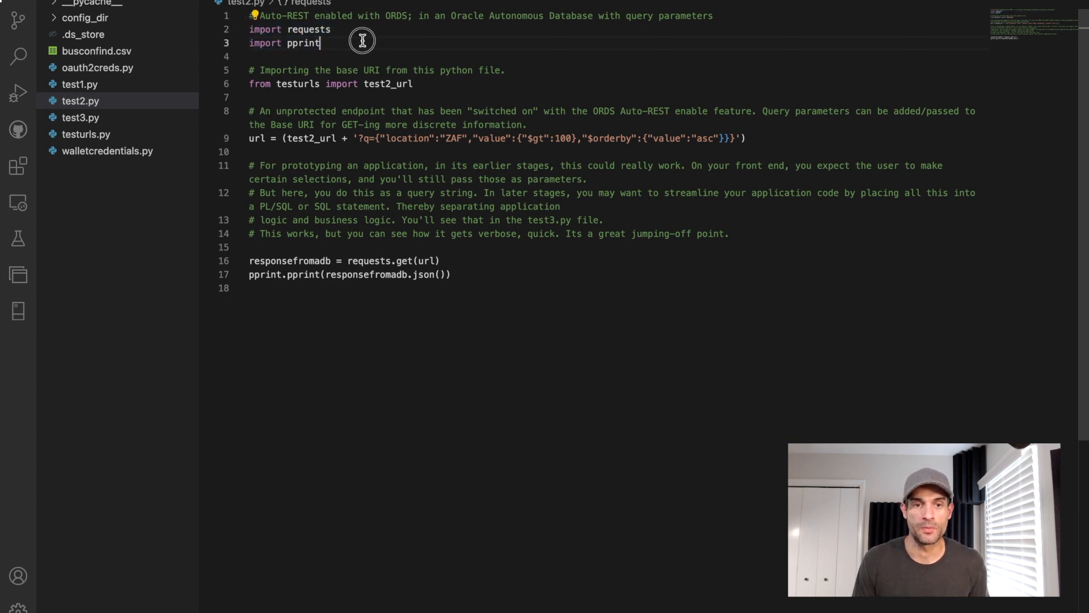
triple_click(285, 43)
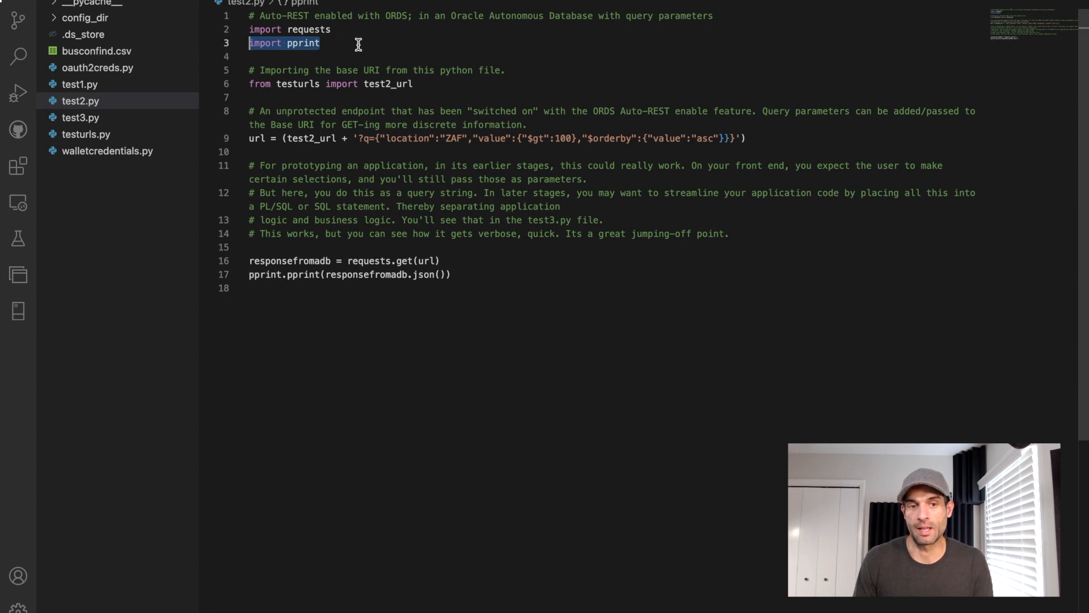
mouse_move(399, 44)
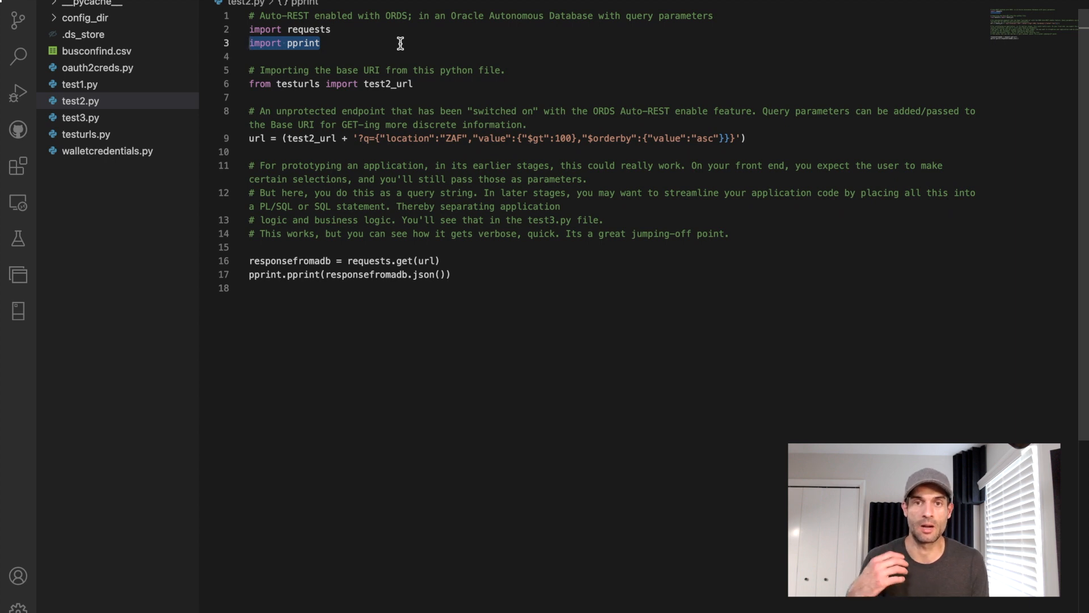
mouse_move(409, 49)
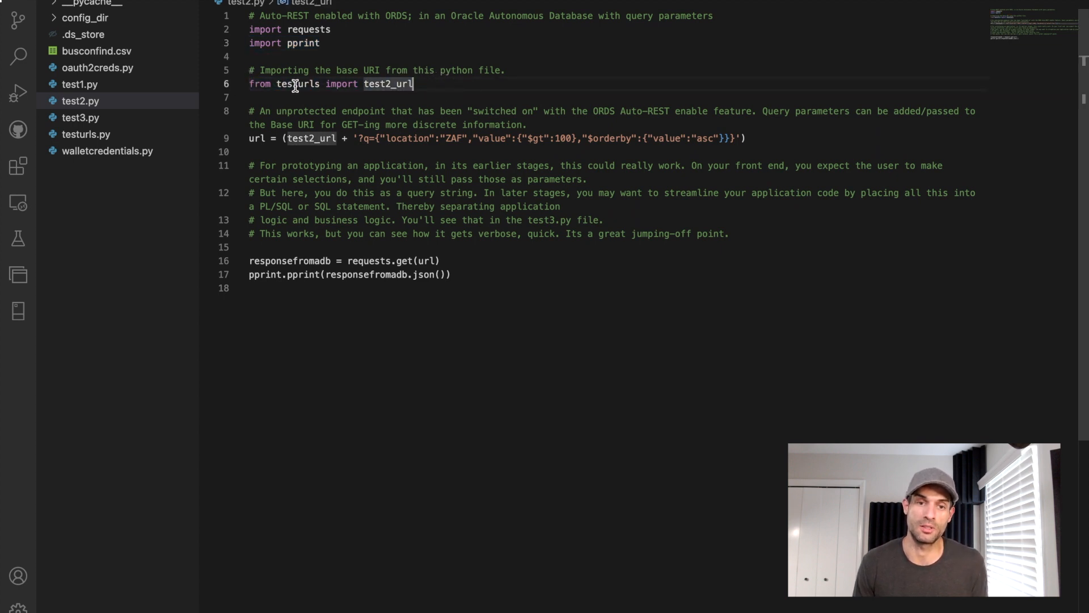
mouse_move(361, 83)
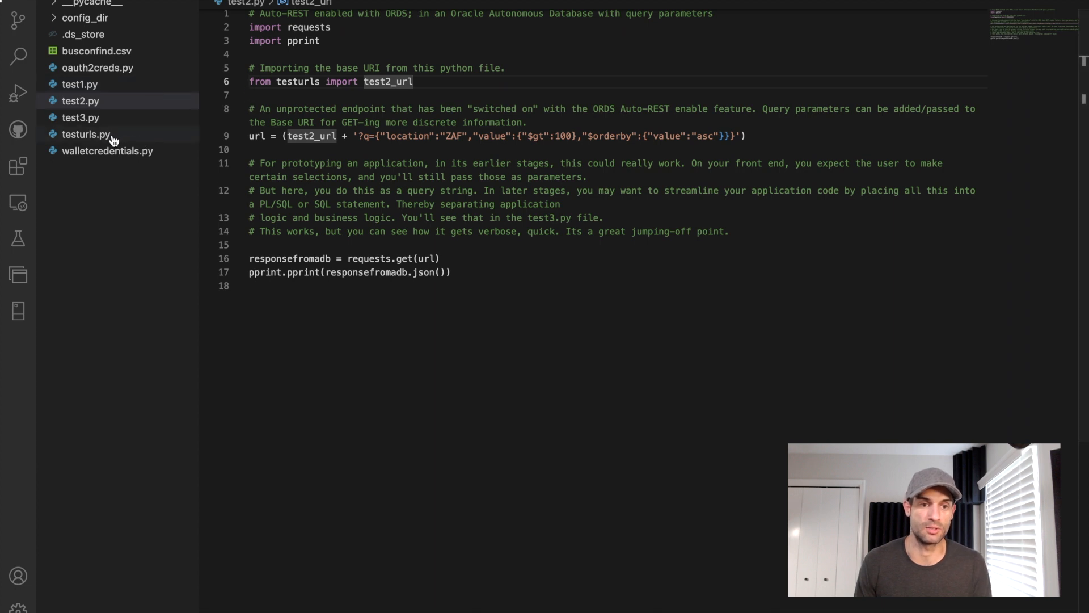
Switch to testurls.py and select the ORDS placeholder inside test2_url
click(87, 134)
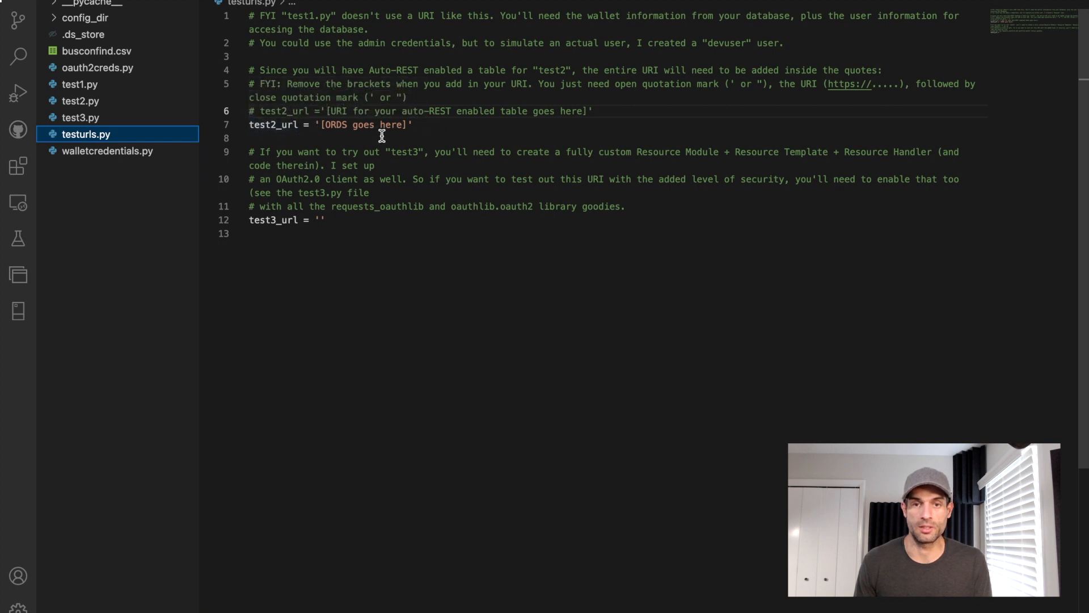
double_click(364, 125)
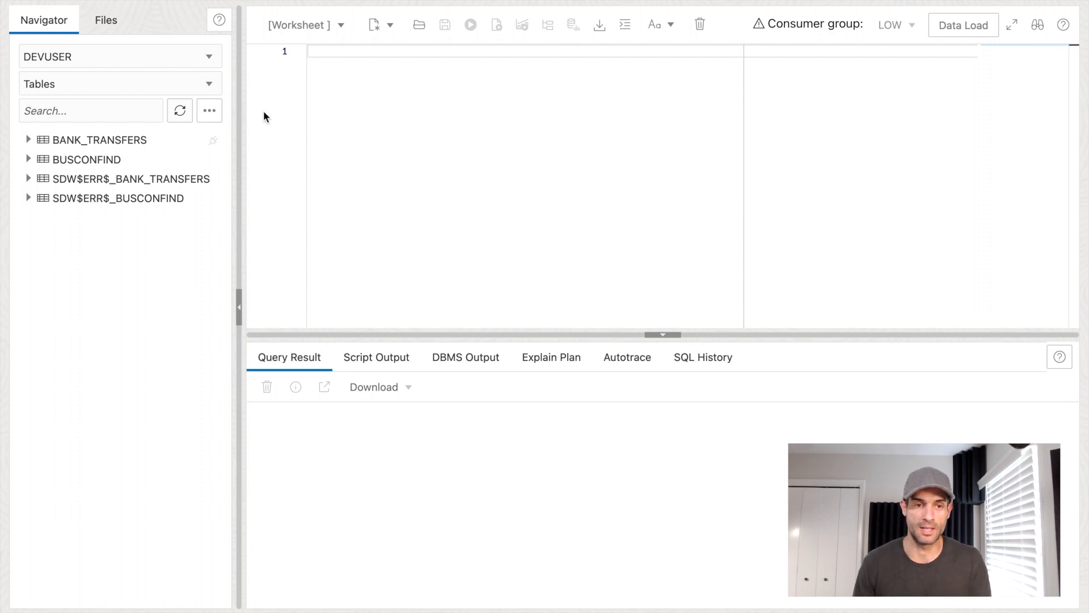
click(85, 160)
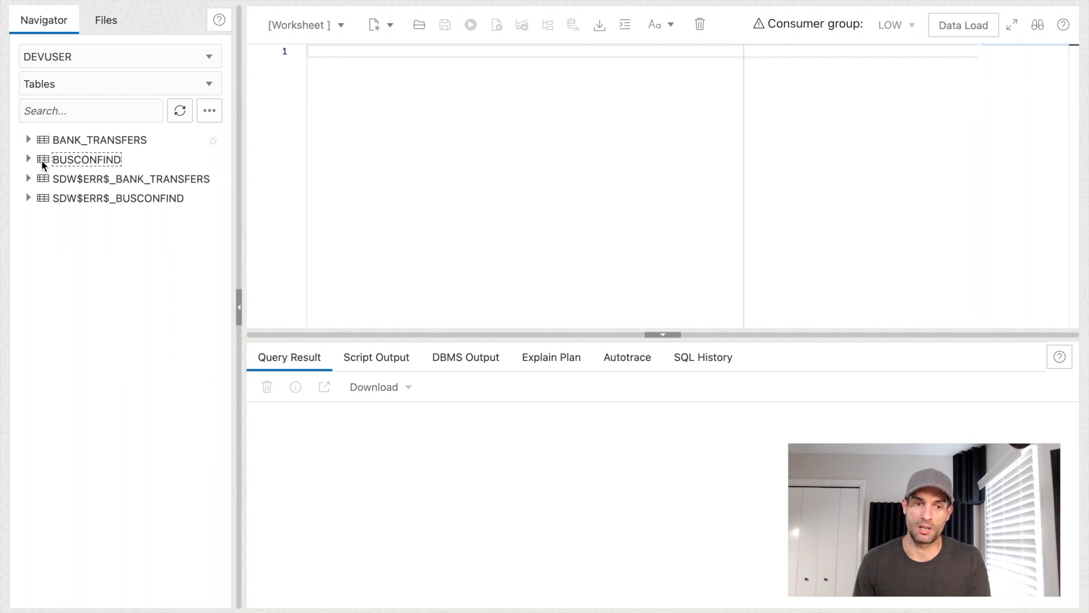
click(28, 159)
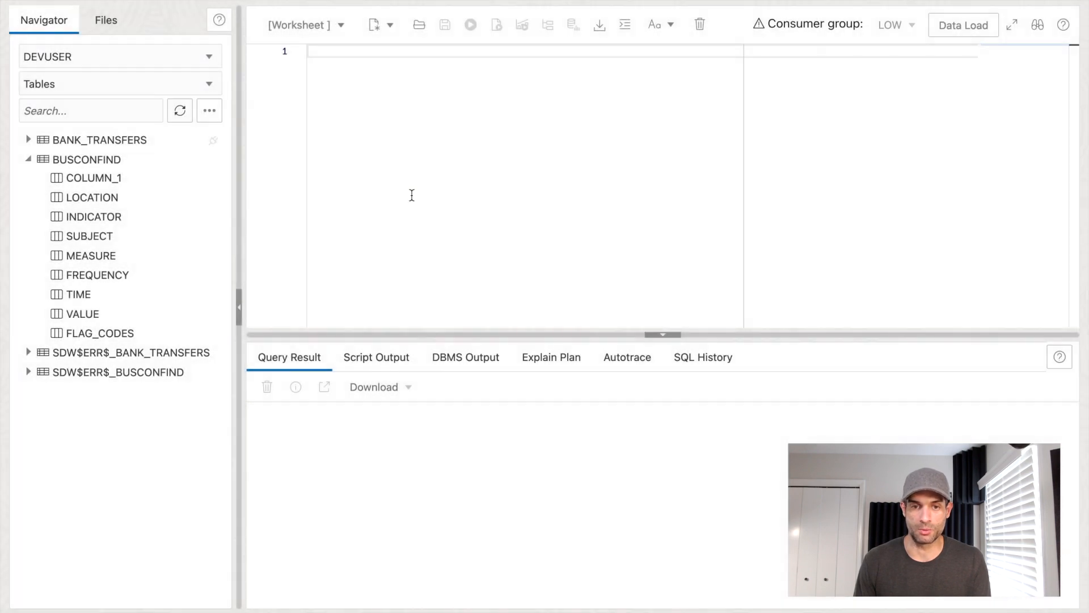
click(28, 159)
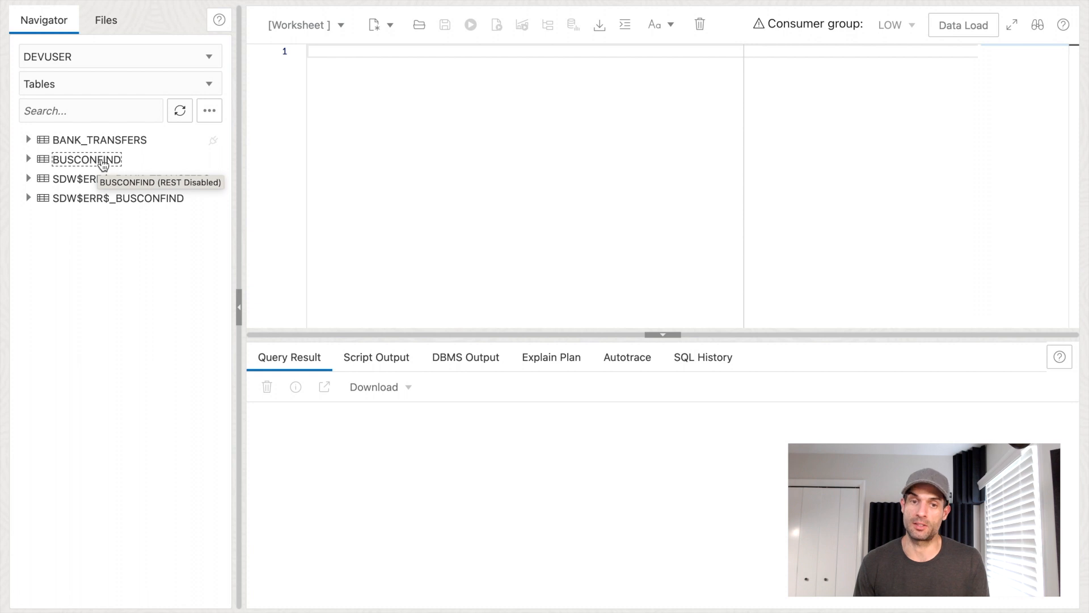
mouse_move(372, 168)
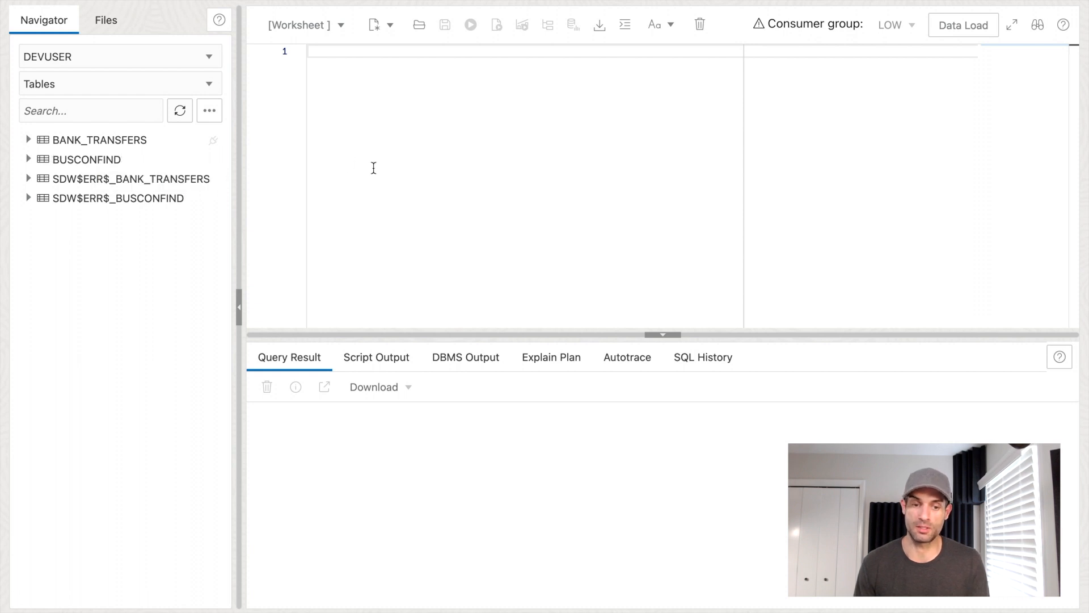
Bring up REST Enable for BUSCONFIND in the Navigator, alias busconfind with its preview URL
right_click(85, 159)
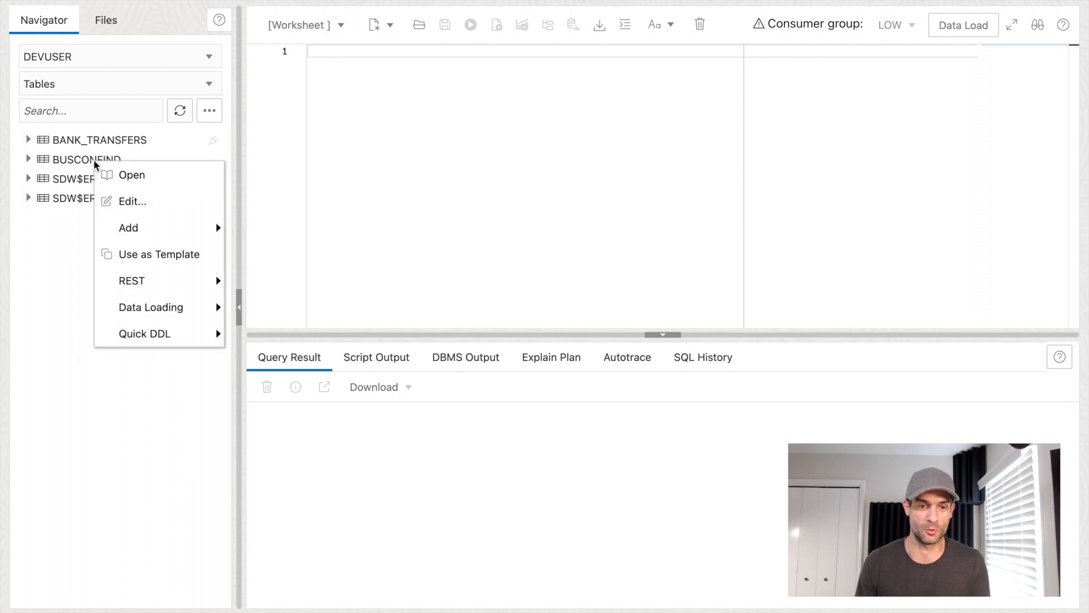
mouse_move(132, 280)
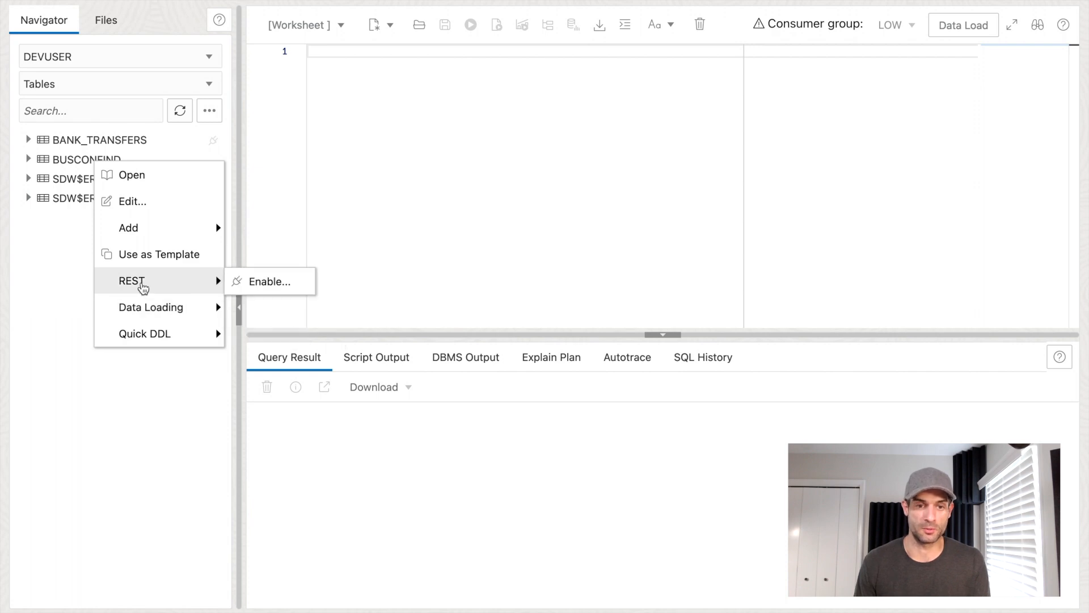
click(267, 281)
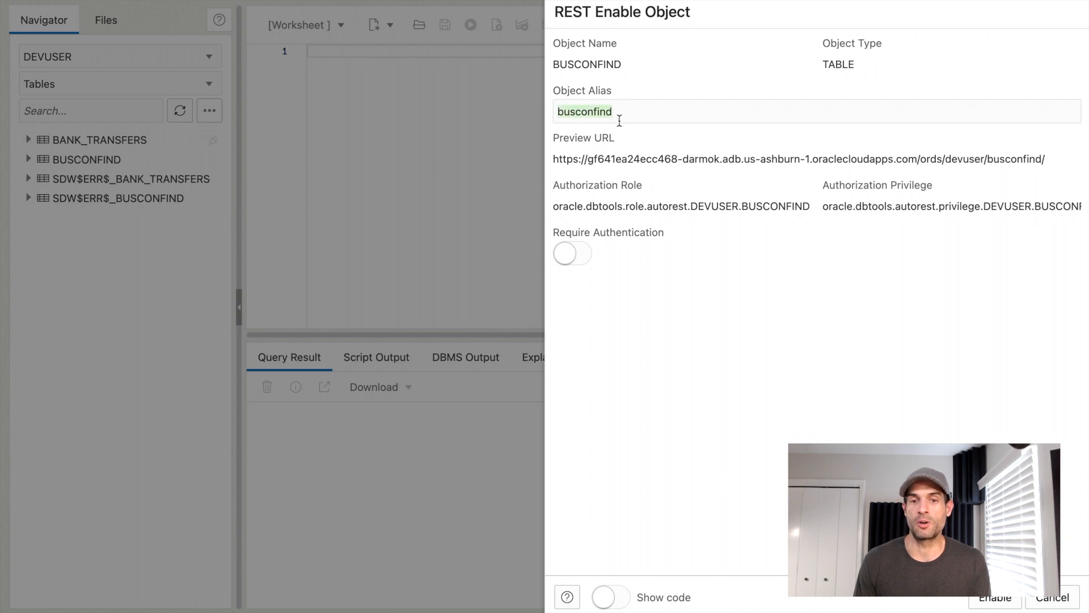
mouse_move(632, 134)
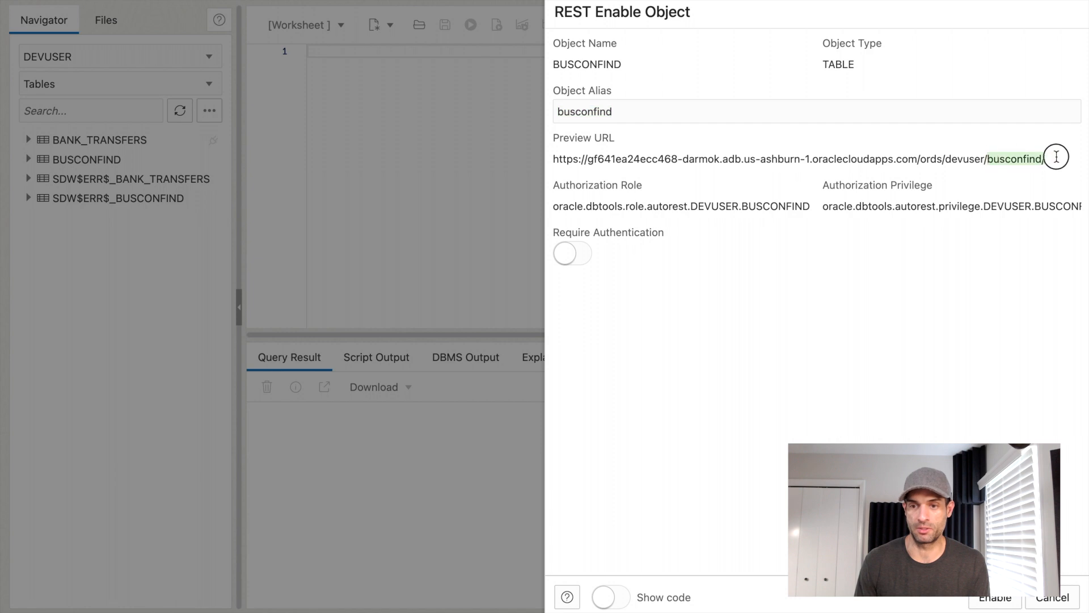
key(Backspace)
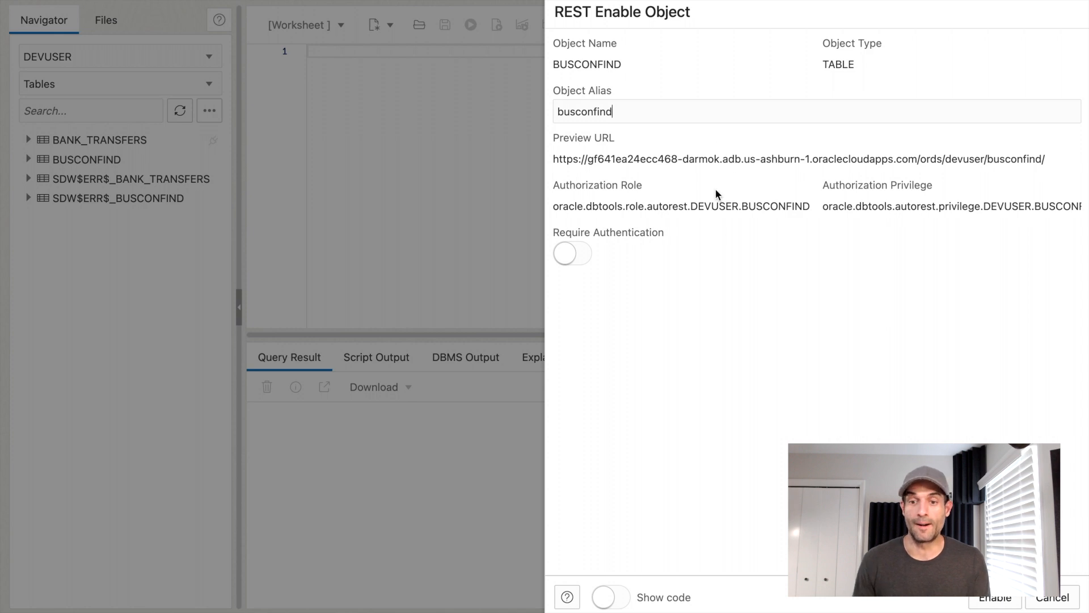
mouse_move(649, 490)
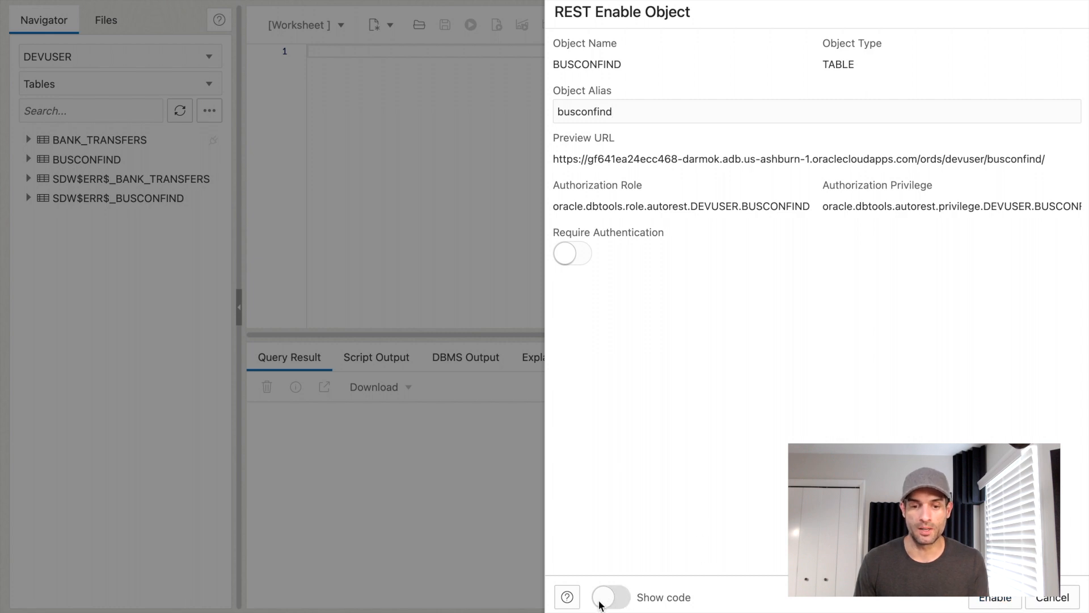
Reveal and copy the generated ORDS.ENABLE_OBJECT block for DEVUSER.BUSCONFIND
click(610, 597)
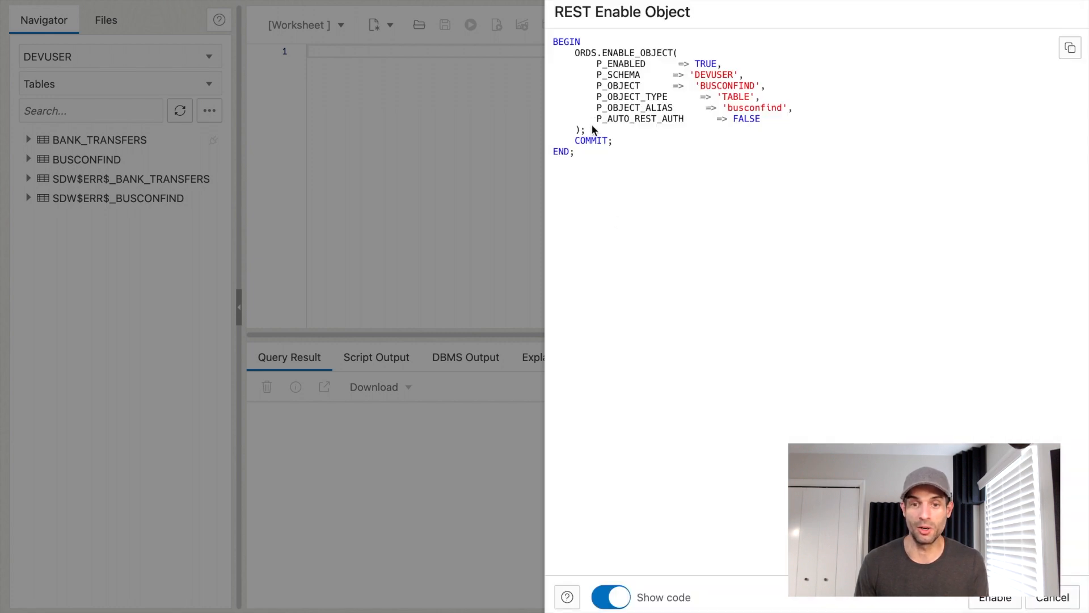
mouse_move(614, 166)
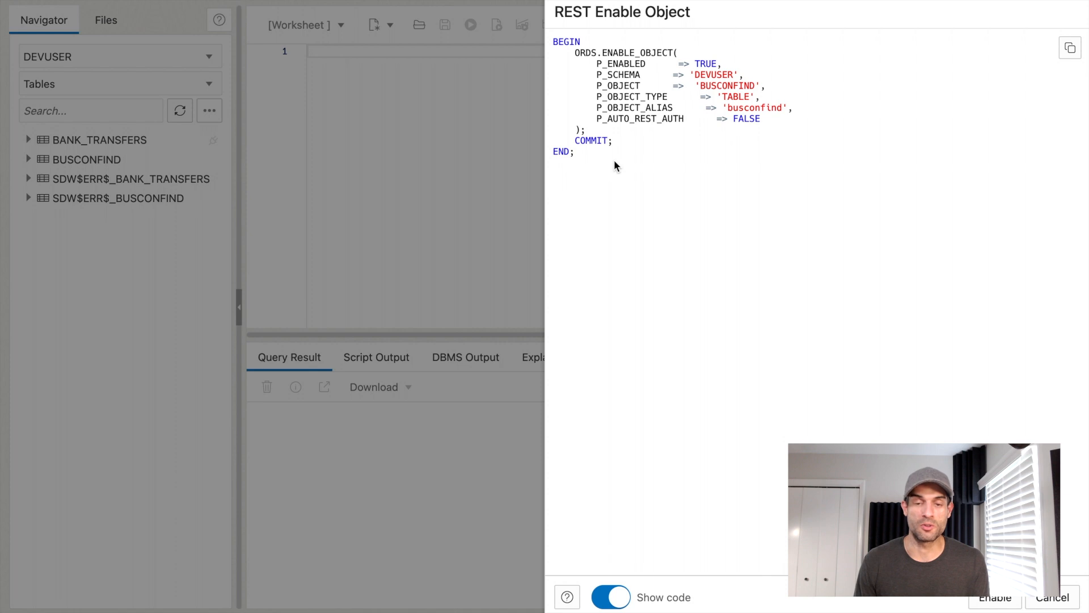
mouse_move(1072, 58)
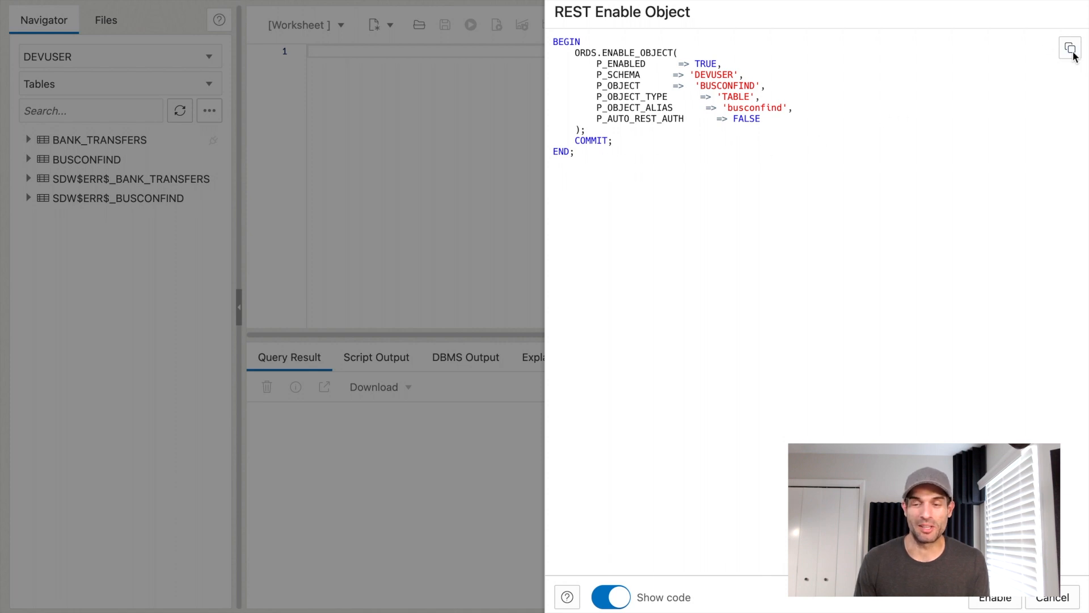
click(1070, 47)
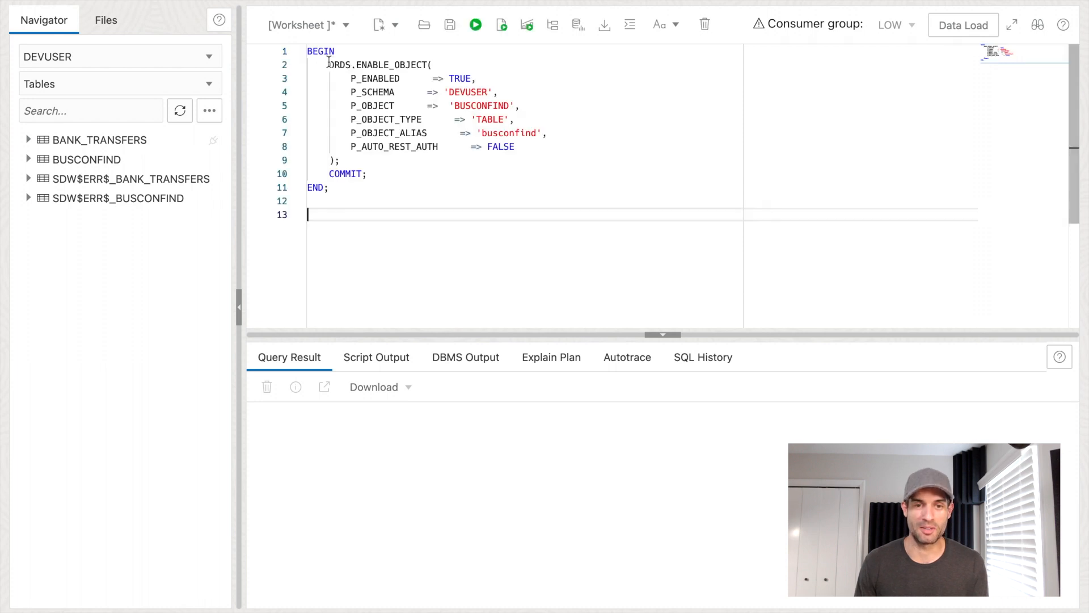
Run the whole enable block as a script, getting 'PL/SQL procedure successfully completed', then position on line 3
key(ctrl+a)
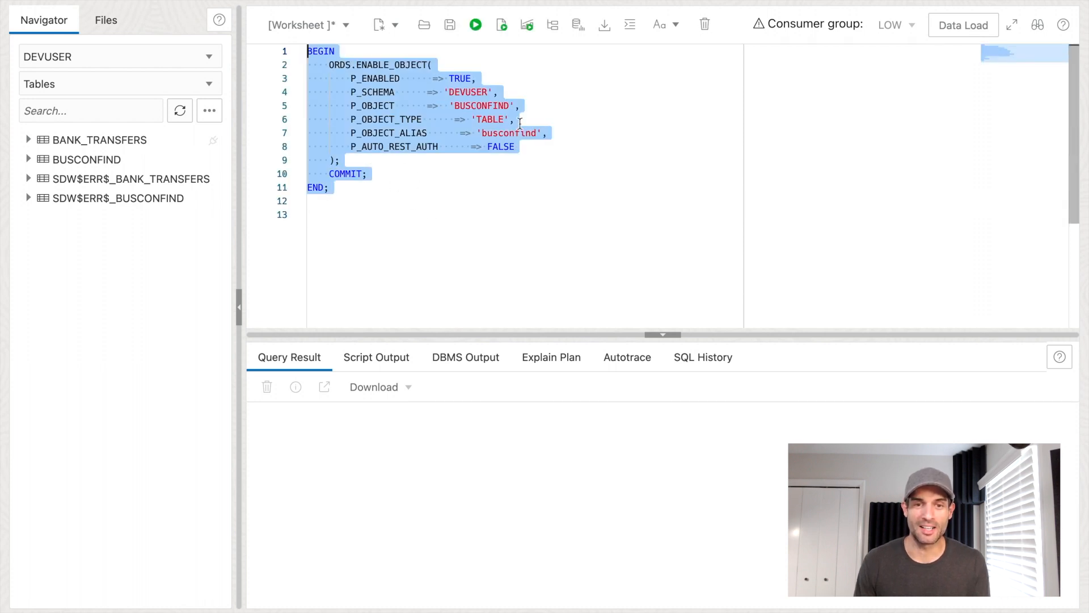
mouse_move(500, 24)
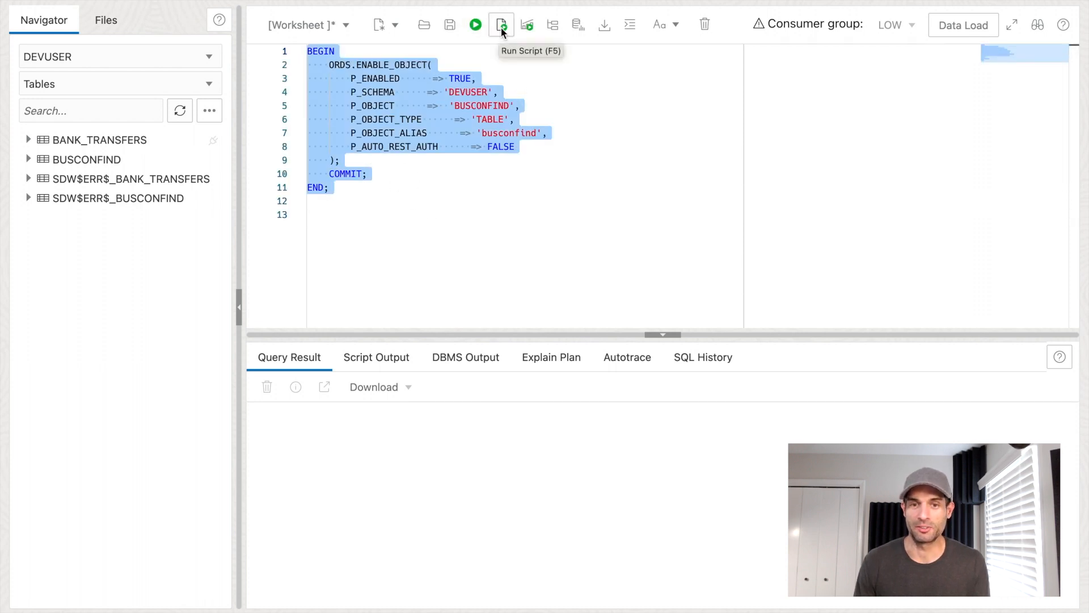
click(501, 24)
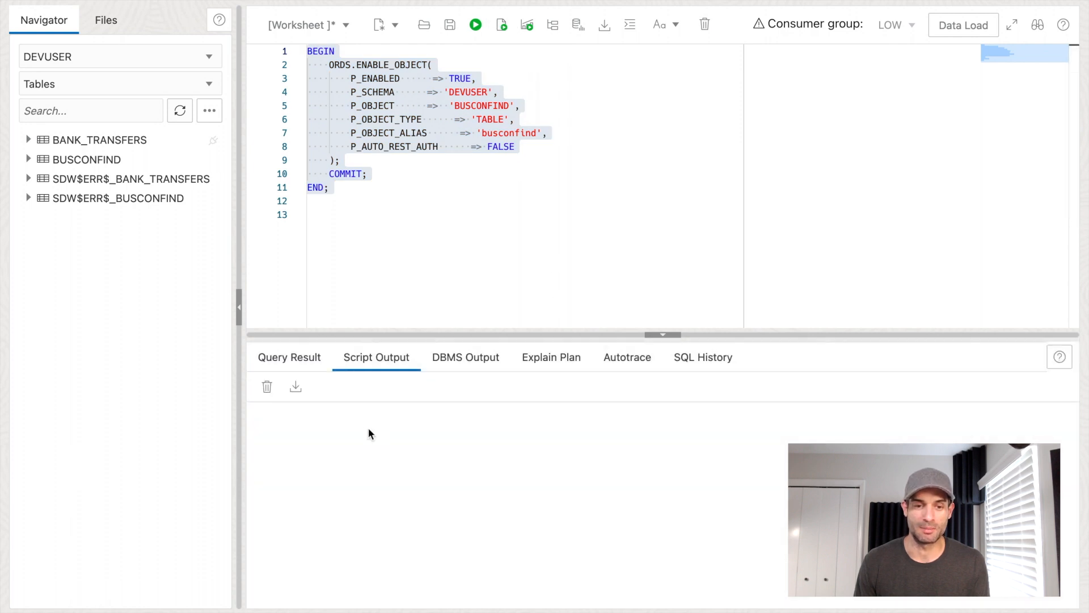
click(475, 24)
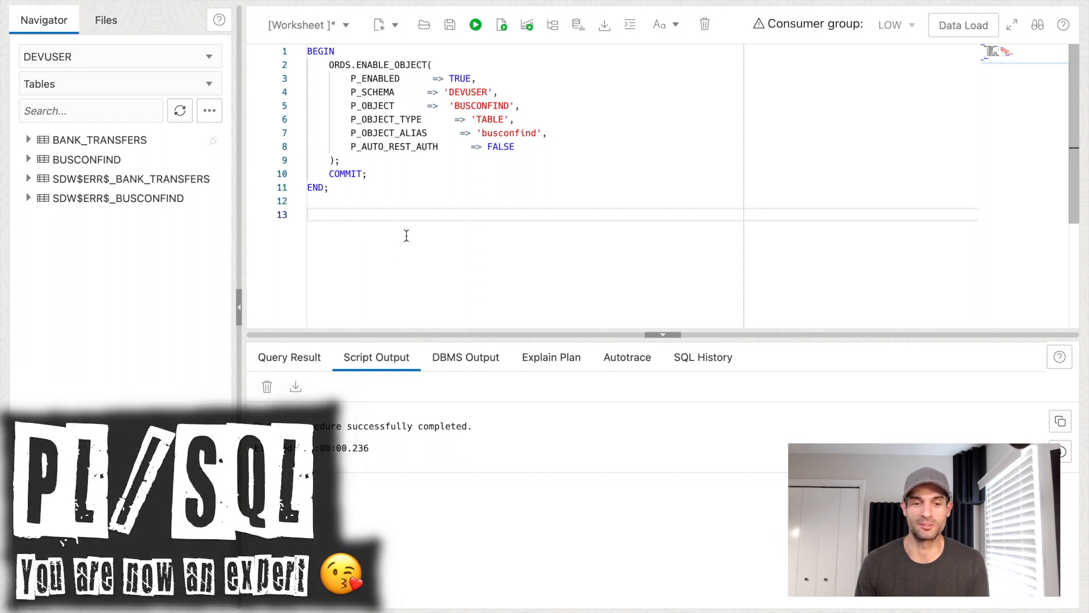
key(ctrl+a)
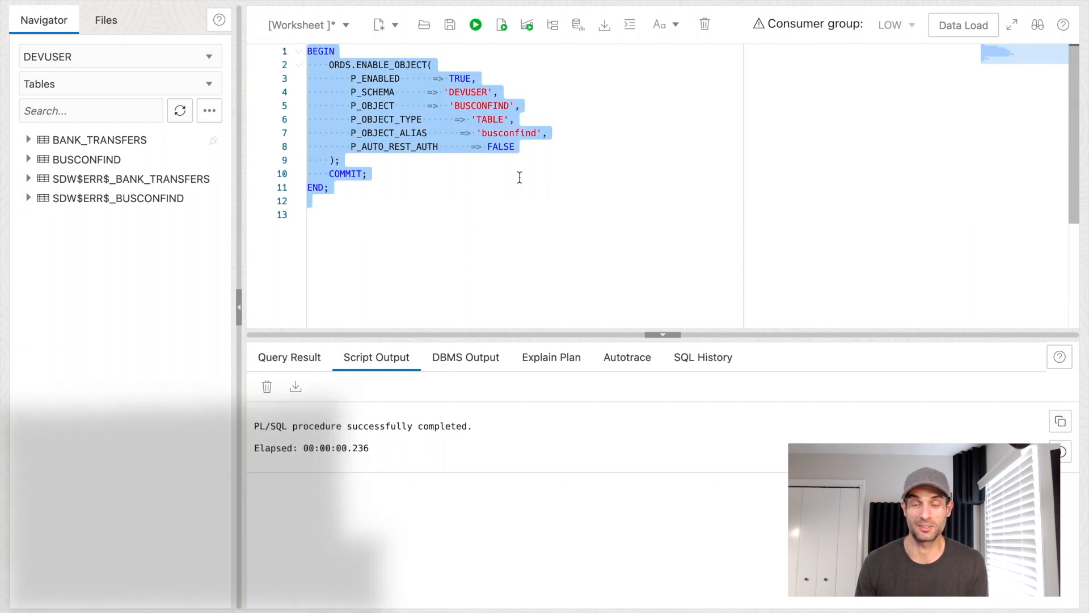
click(472, 78)
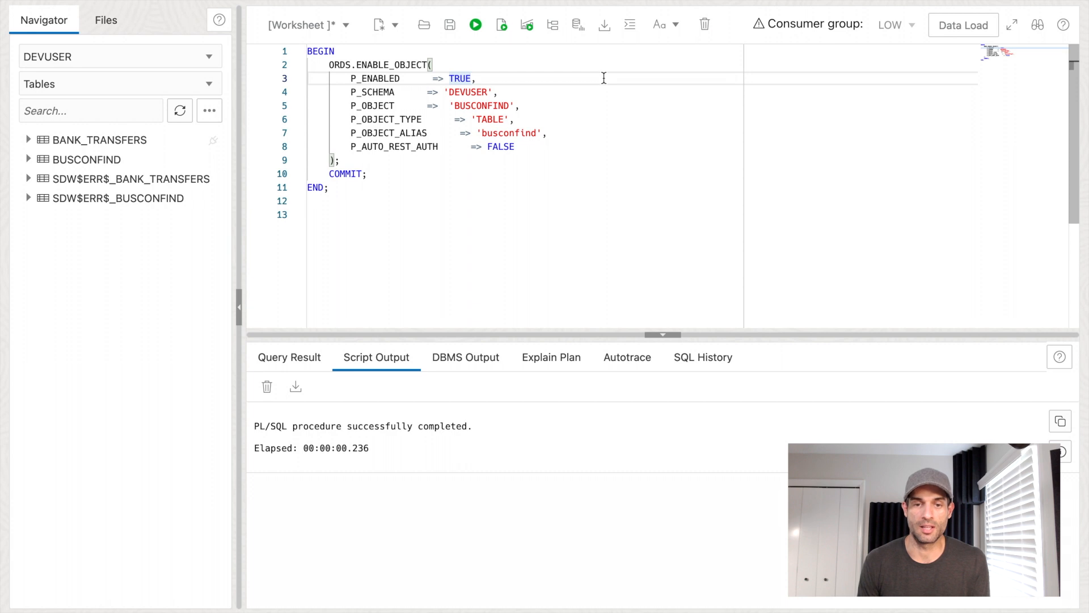
Set P_ENABLED to FALSE and run the block again successfully
text(FALS)
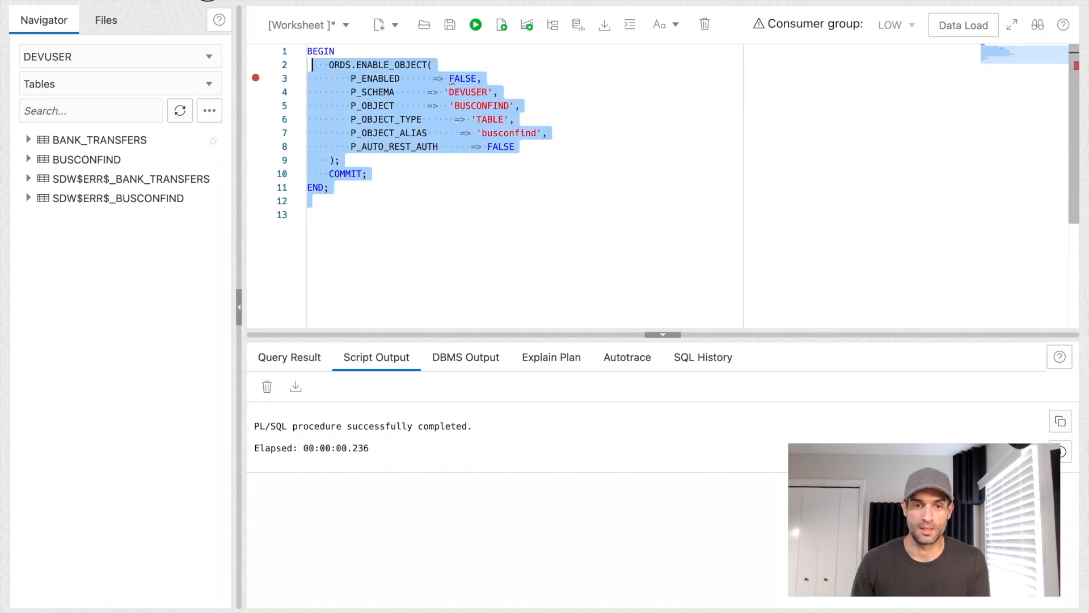
click(543, 284)
text(TRU)
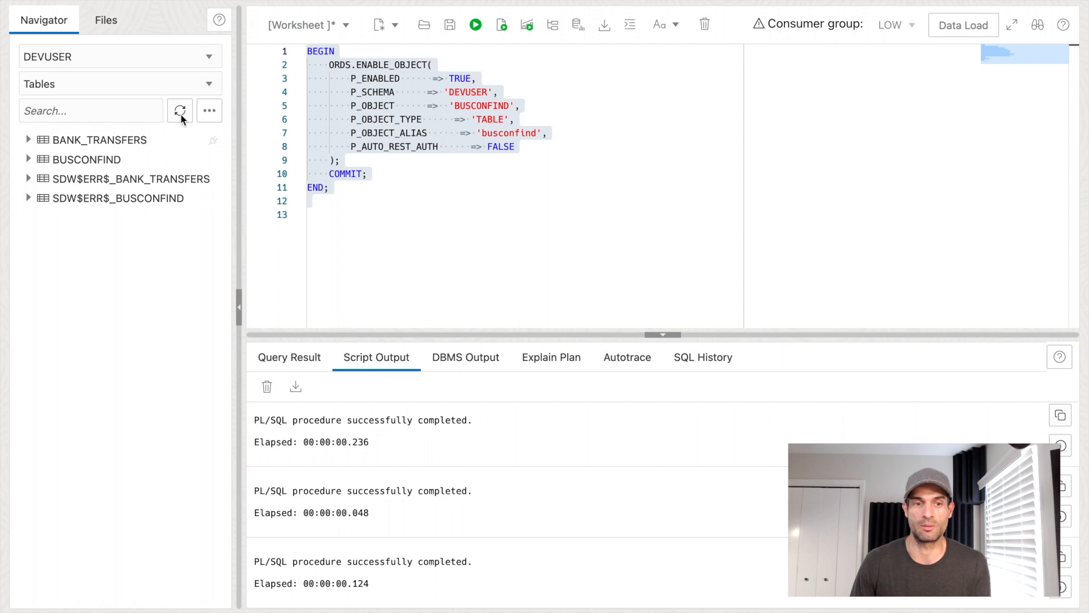
Refresh the Navigator table list and bring up the actions menu for BUSCONFIND
click(180, 110)
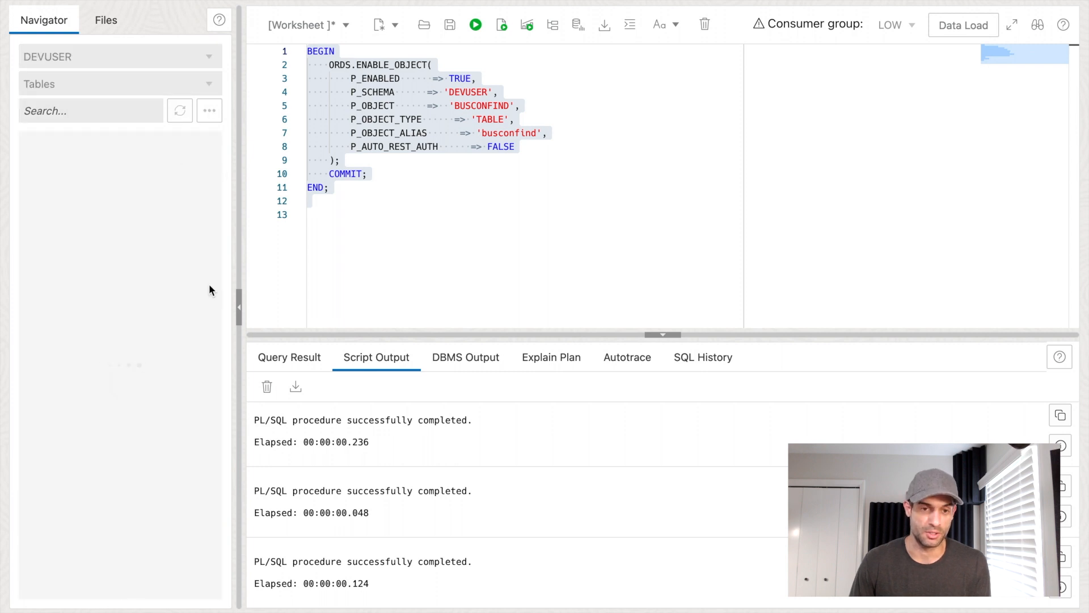
click(179, 111)
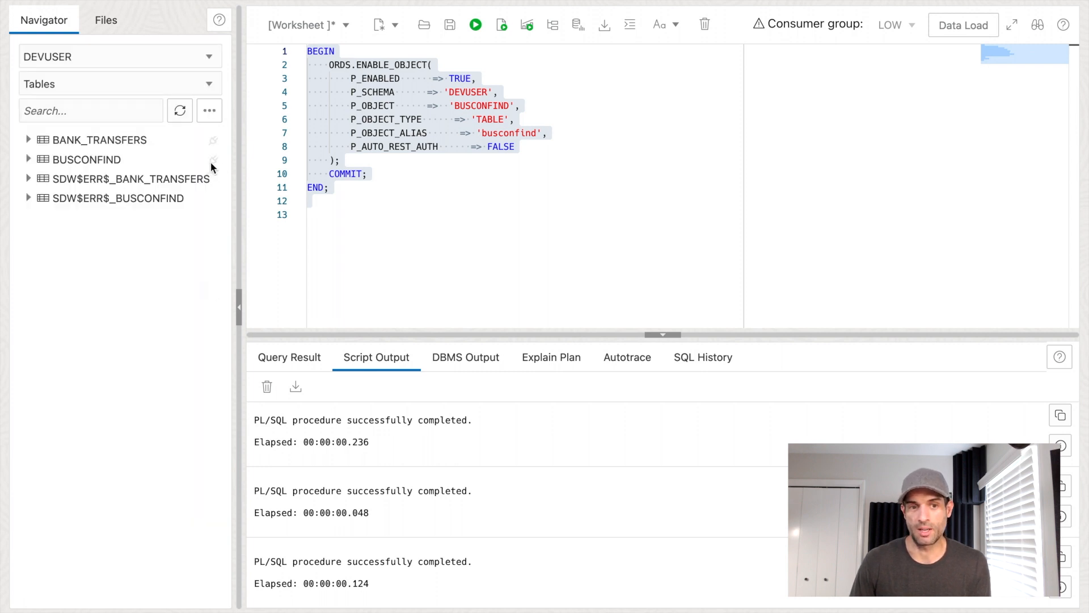
right_click(85, 159)
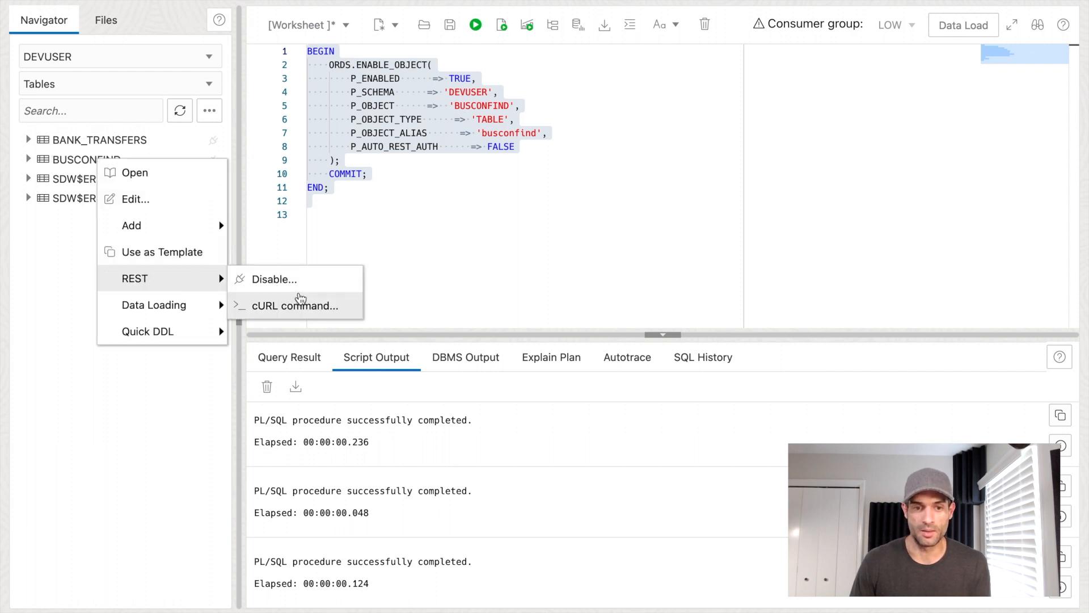
mouse_move(312, 305)
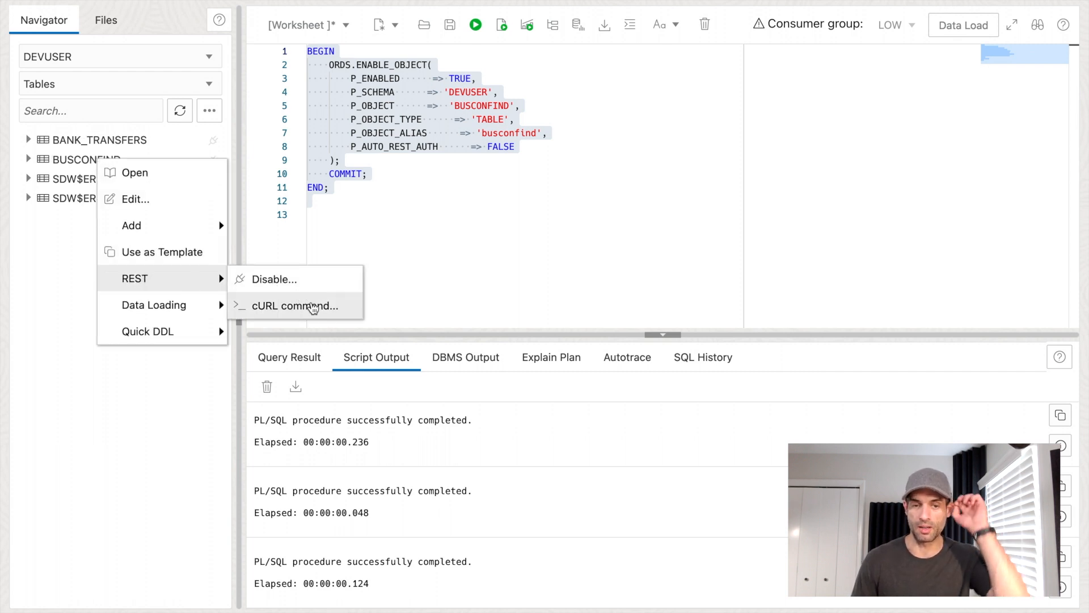
mouse_move(308, 311)
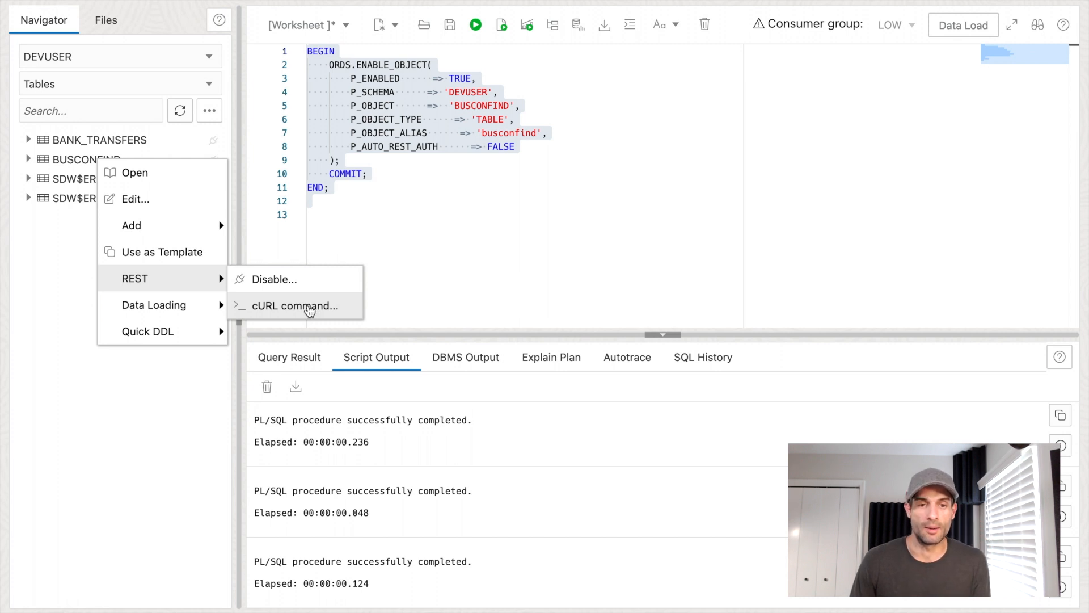
Show the cURL commands for BUSCONFIND and switch the shell format to Bash
click(293, 306)
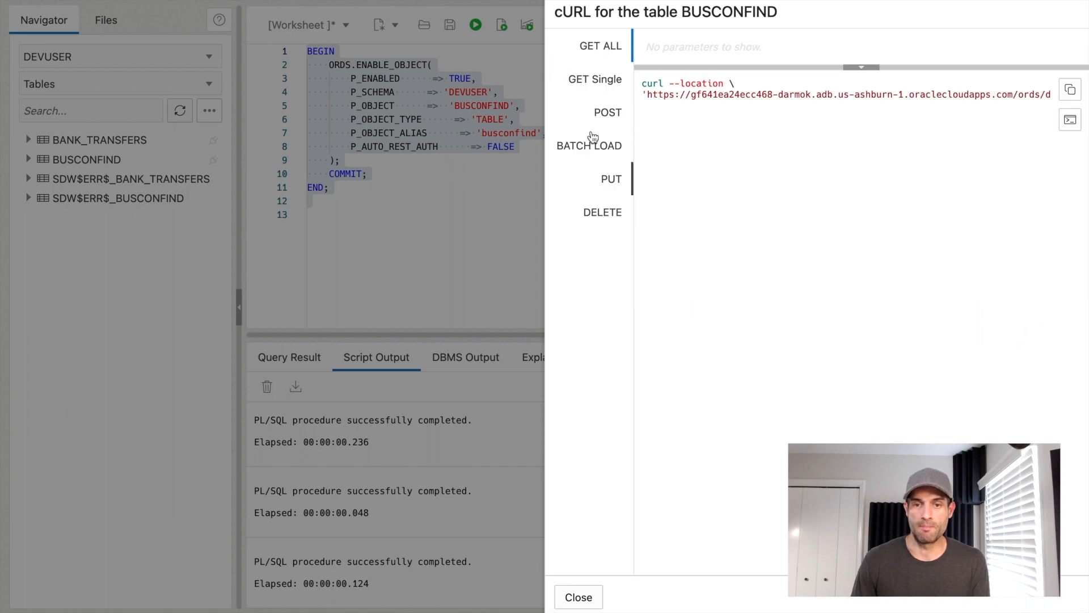
mouse_move(914, 126)
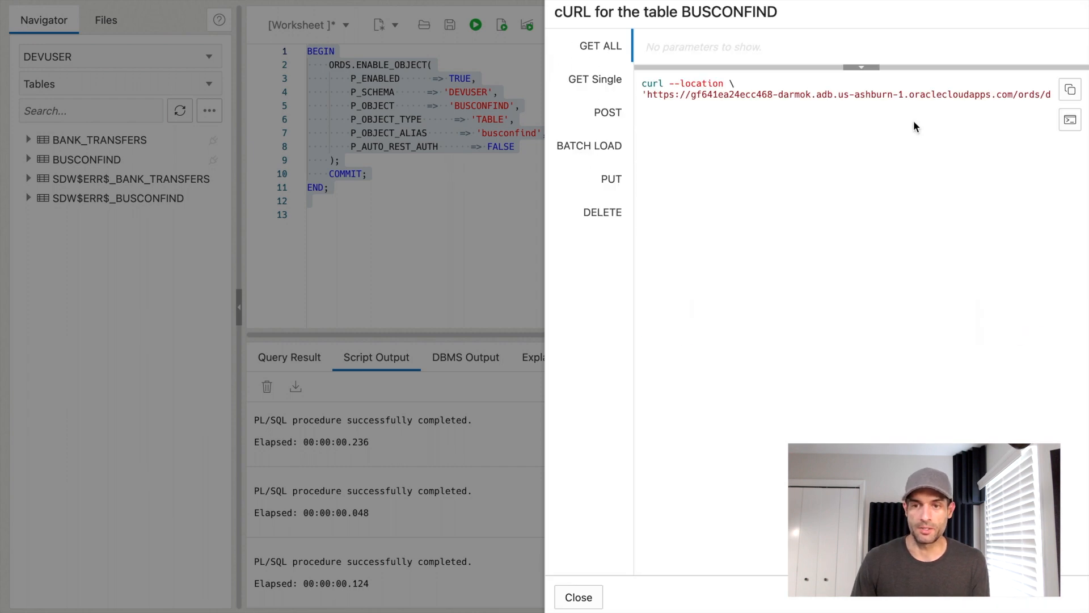
click(1070, 119)
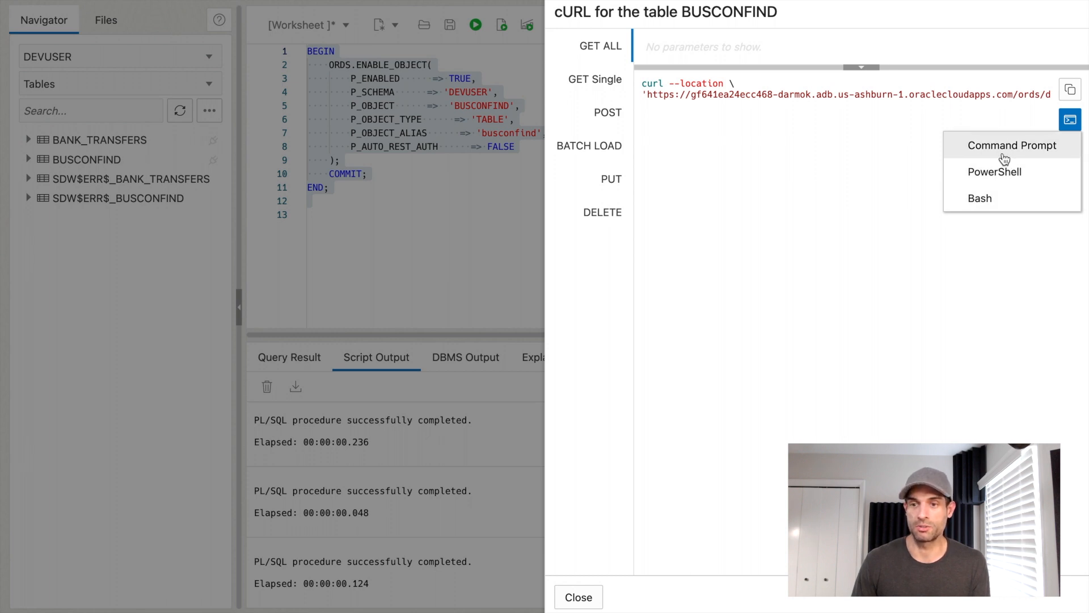
mouse_move(995, 203)
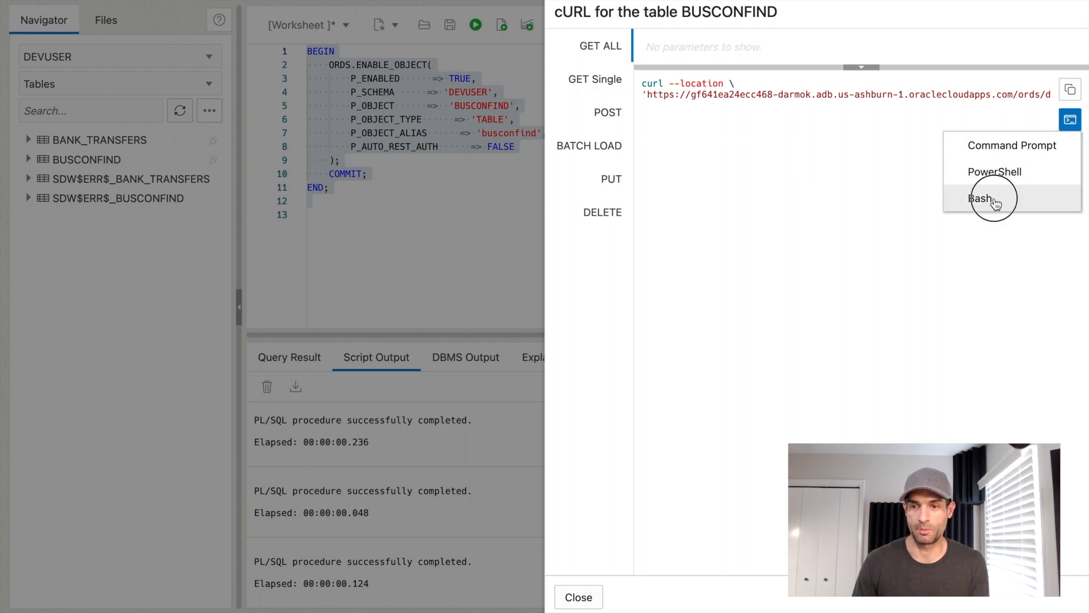
click(980, 197)
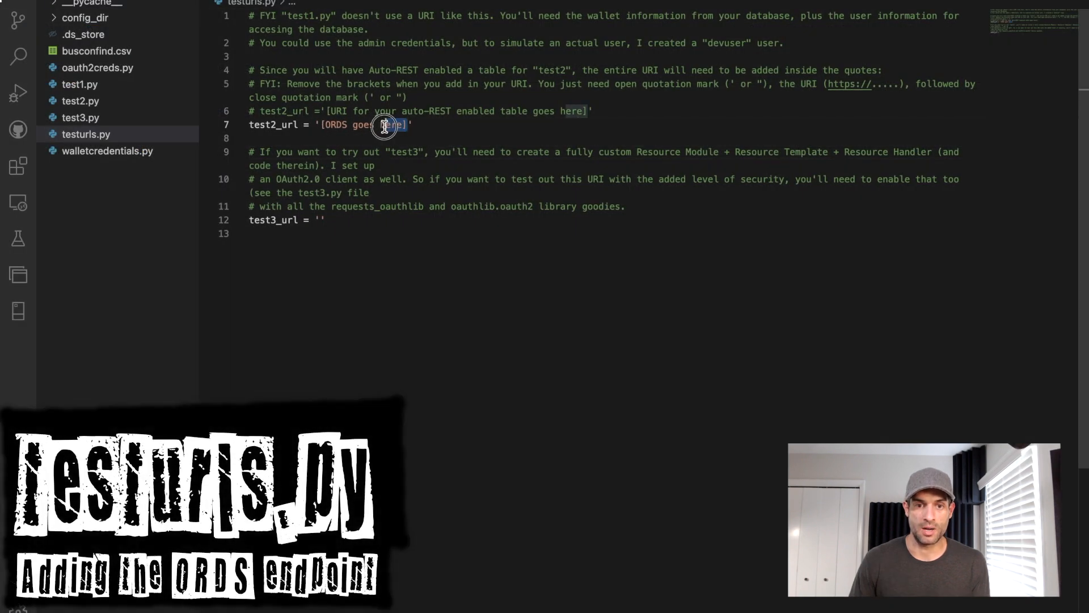
Paste the busconfind ORDS endpoint into test2_url, then review test2.py's import and query-url lines
text(https://gf641ea24ecc468-darmok.adb.us-ashburn-1.oraclecloudapps.com/ords/devuser/busconfind/)
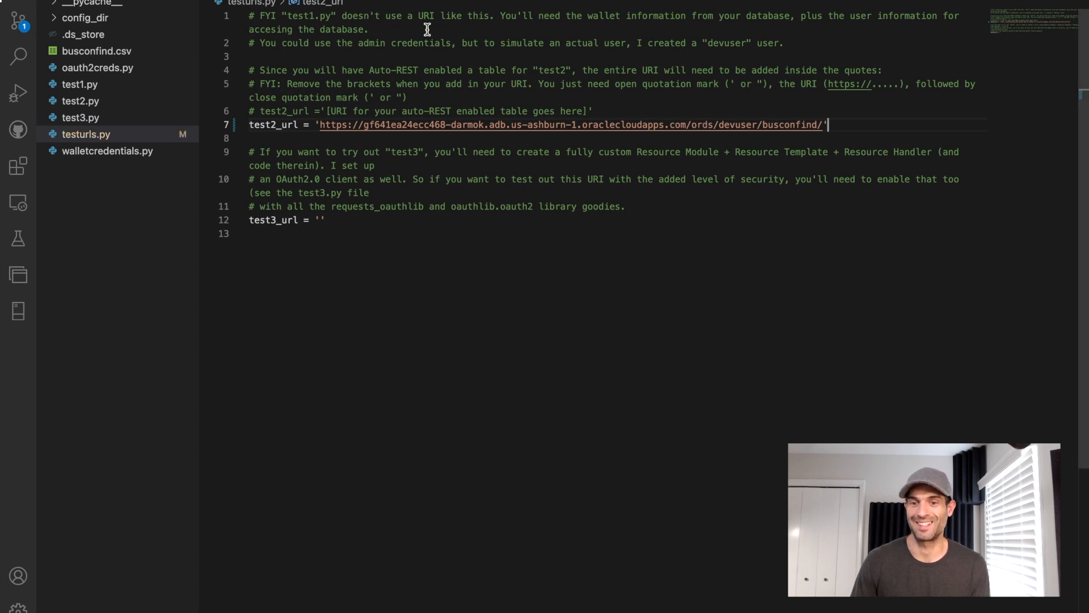
click(81, 101)
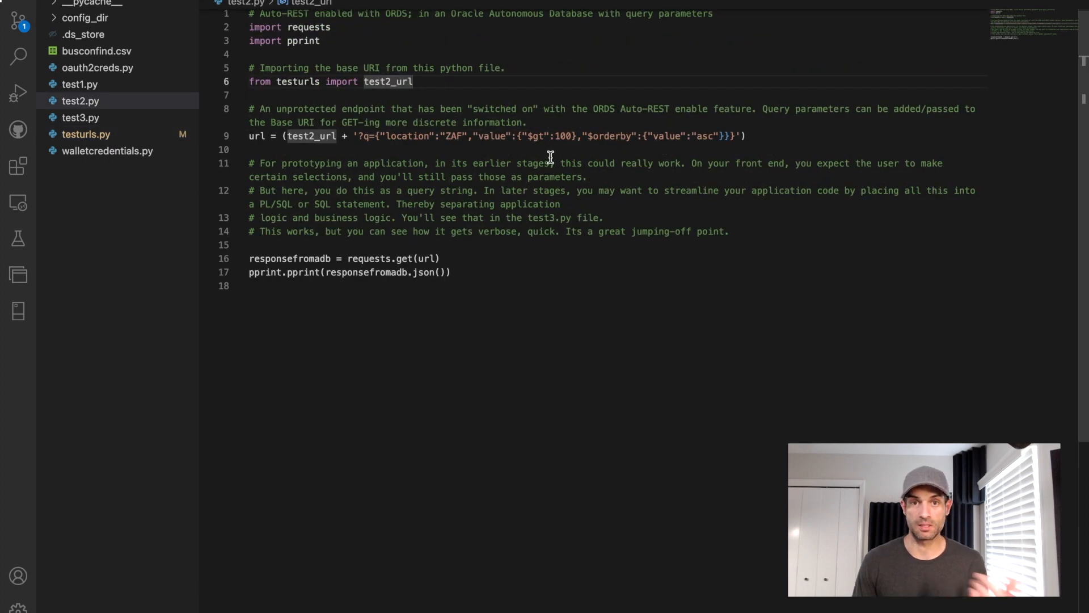
mouse_move(408, 109)
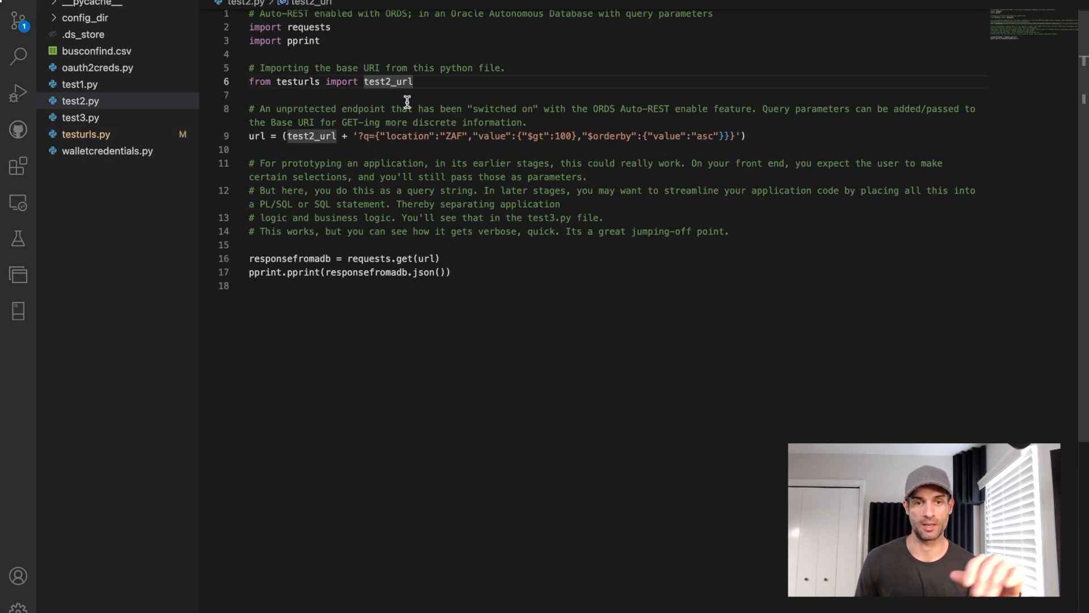
triple_click(327, 82)
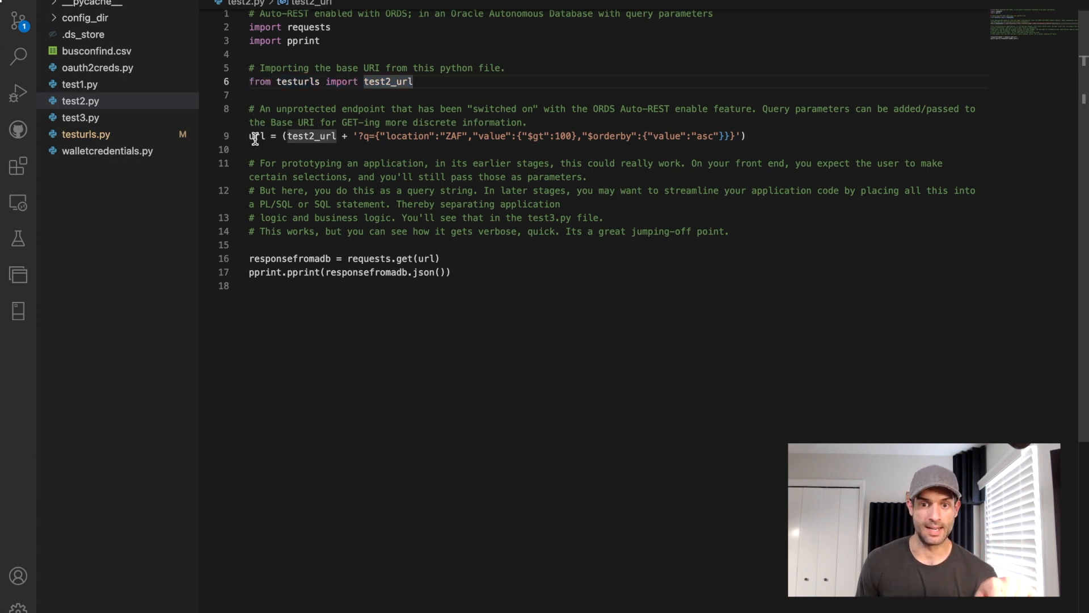
triple_click(347, 135)
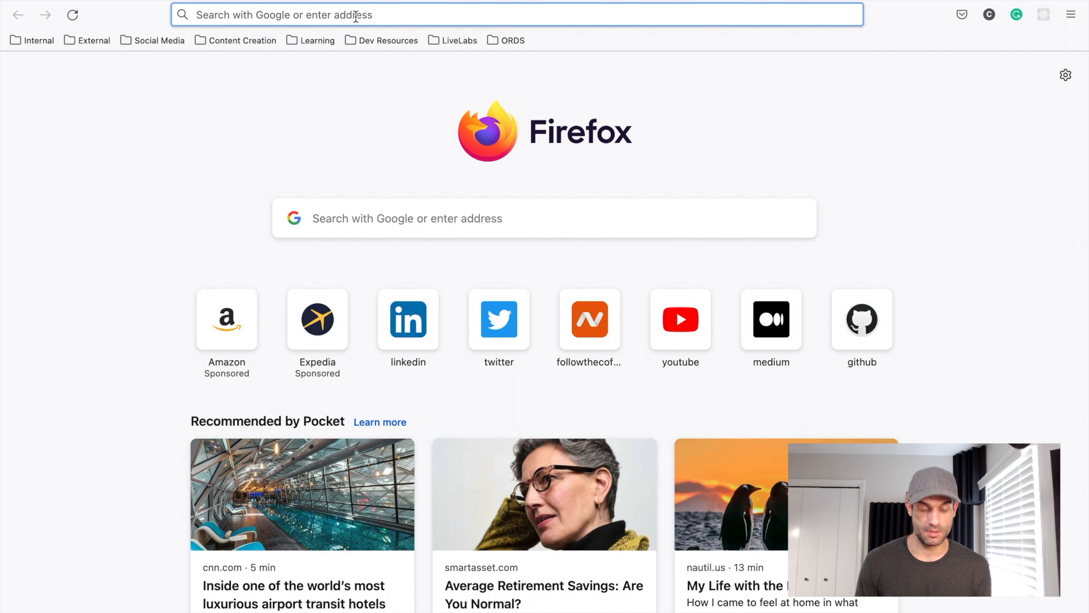
Load the busconfind endpoint in Firefox and scroll through its JSON items for ZAF
text(https://gf641ea24ecc468-darmok.adb.us-ashburn-1.oraclecloudapps.com/ords/devuser/busconfind/)
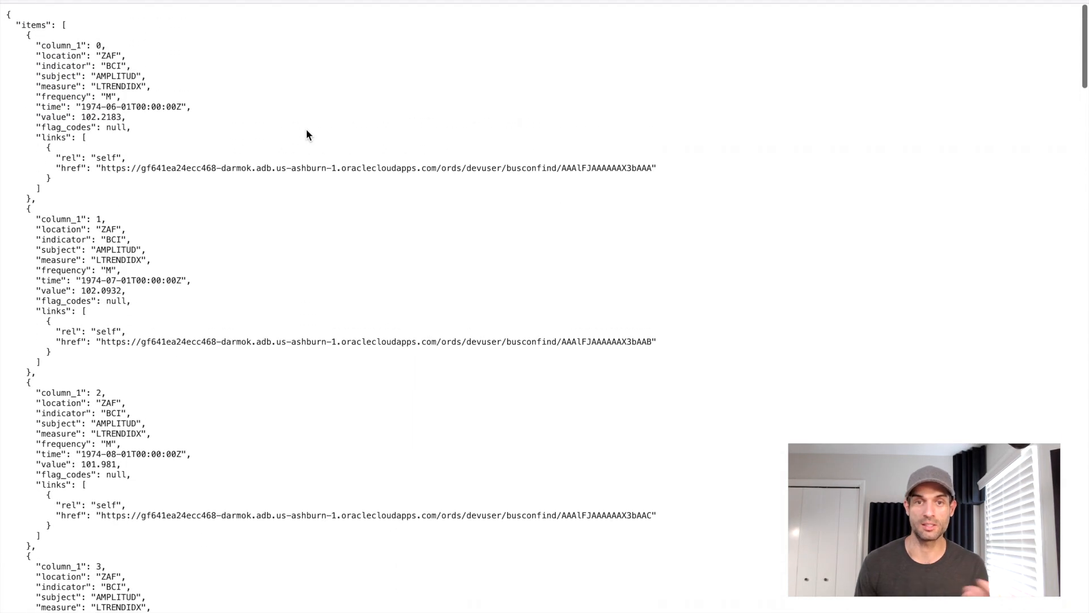
scroll(down, 3)
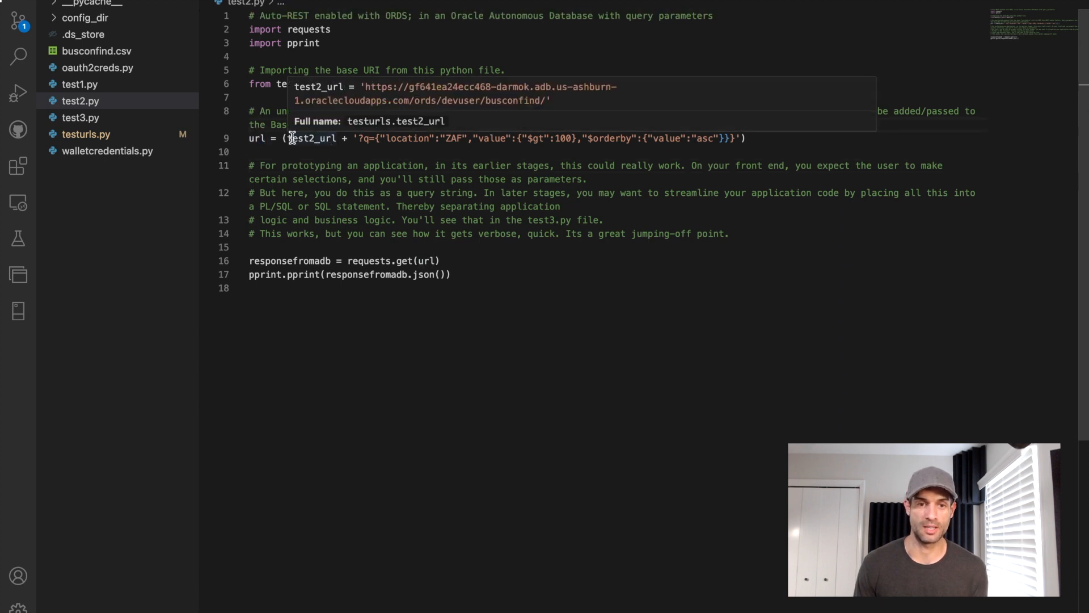
double_click(311, 139)
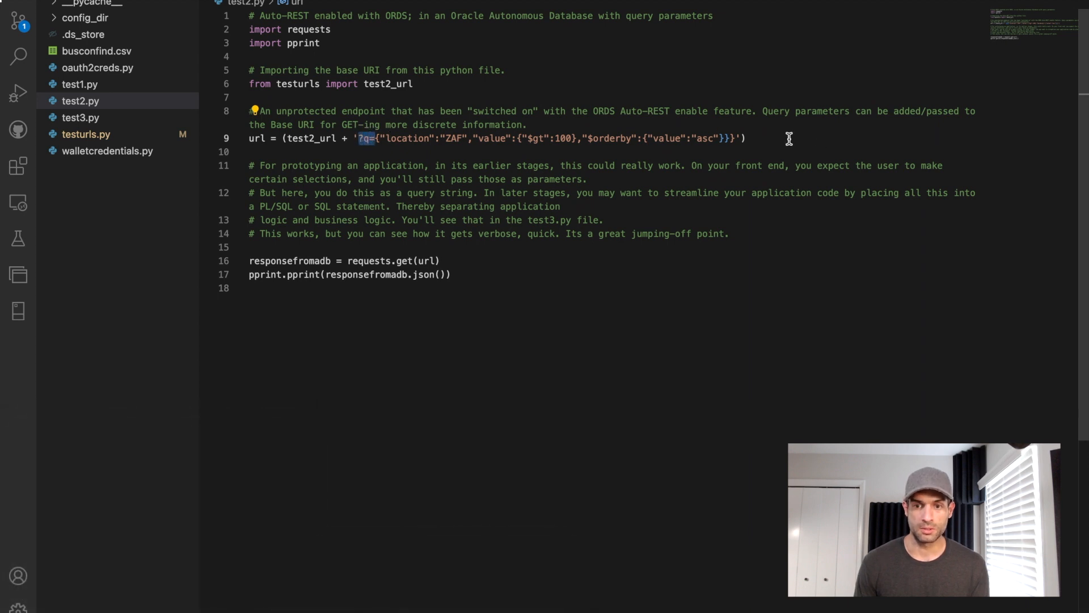
drag(357, 139, 733, 138)
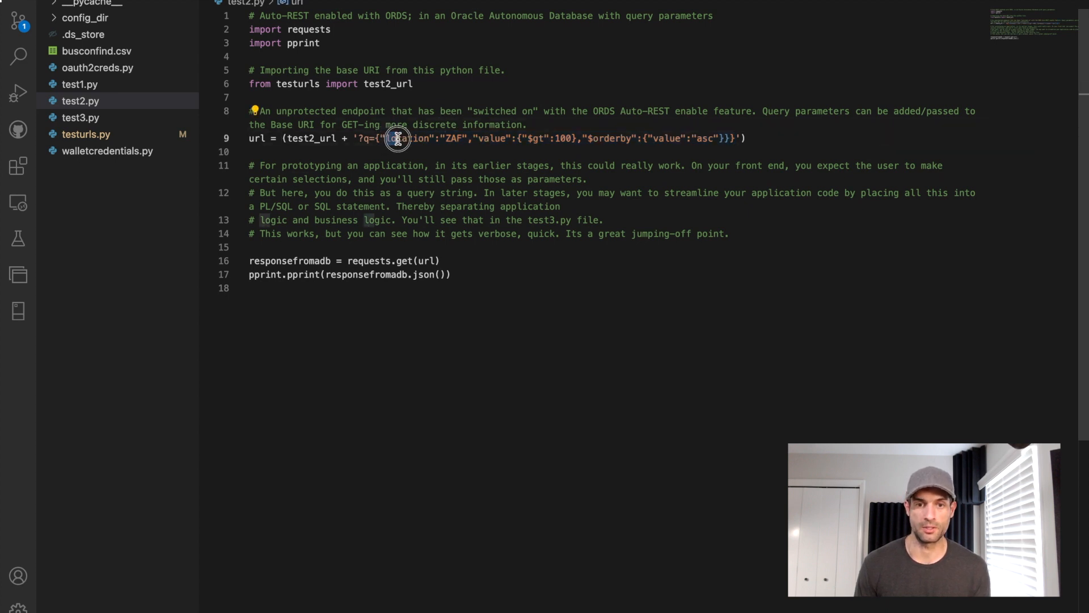
double_click(406, 139)
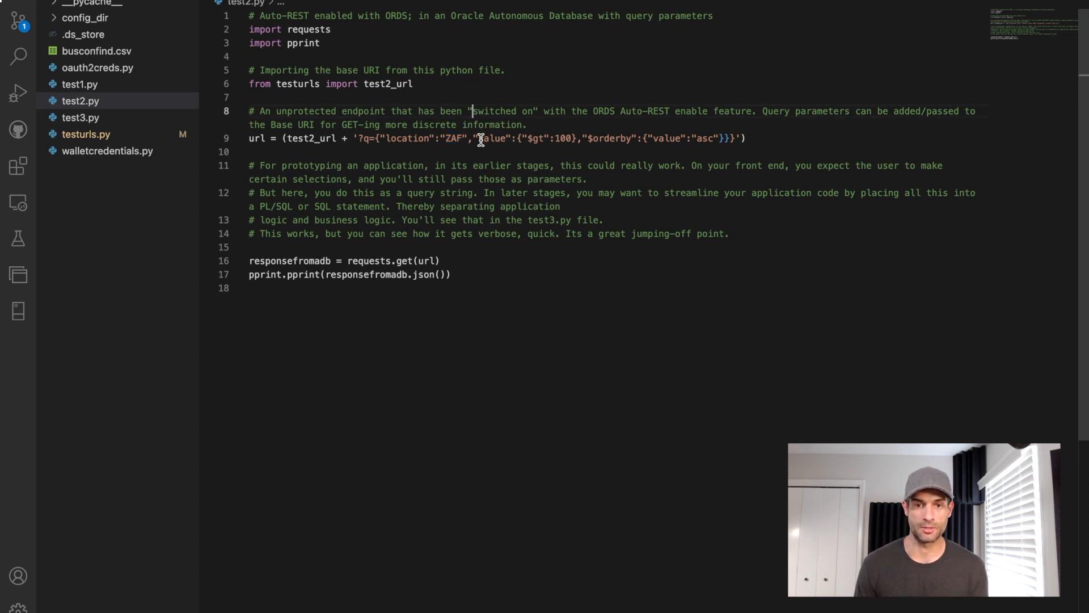
double_click(492, 139)
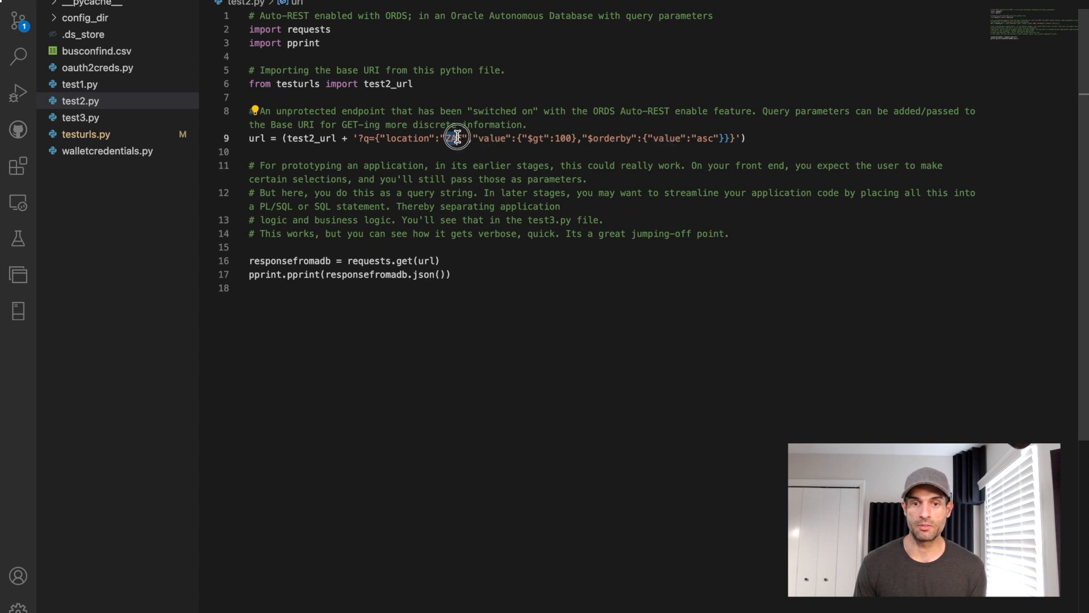
text(ZAF)
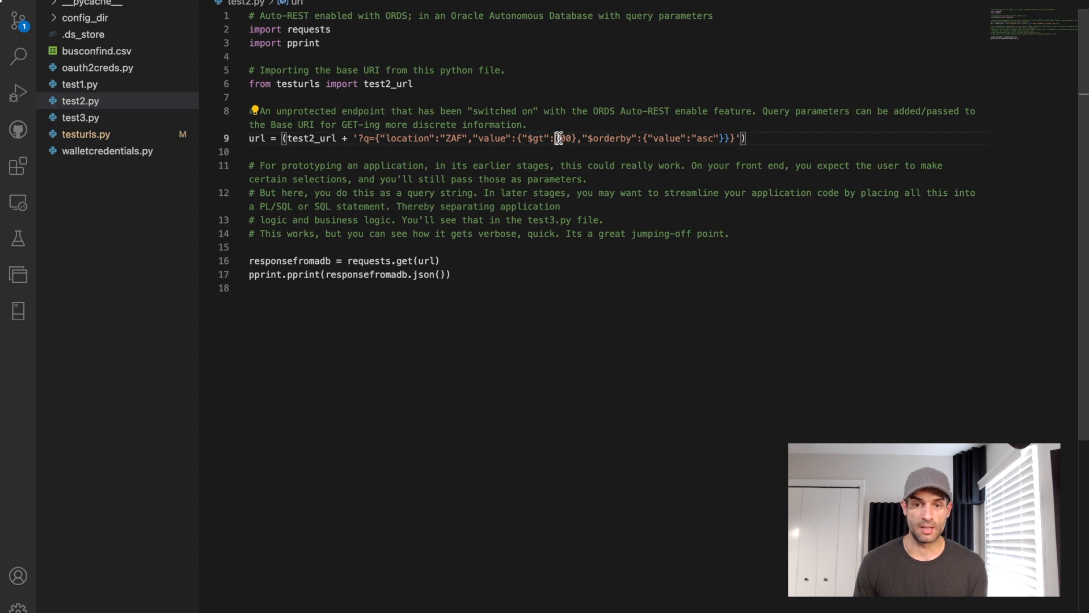
drag(560, 138, 392, 138)
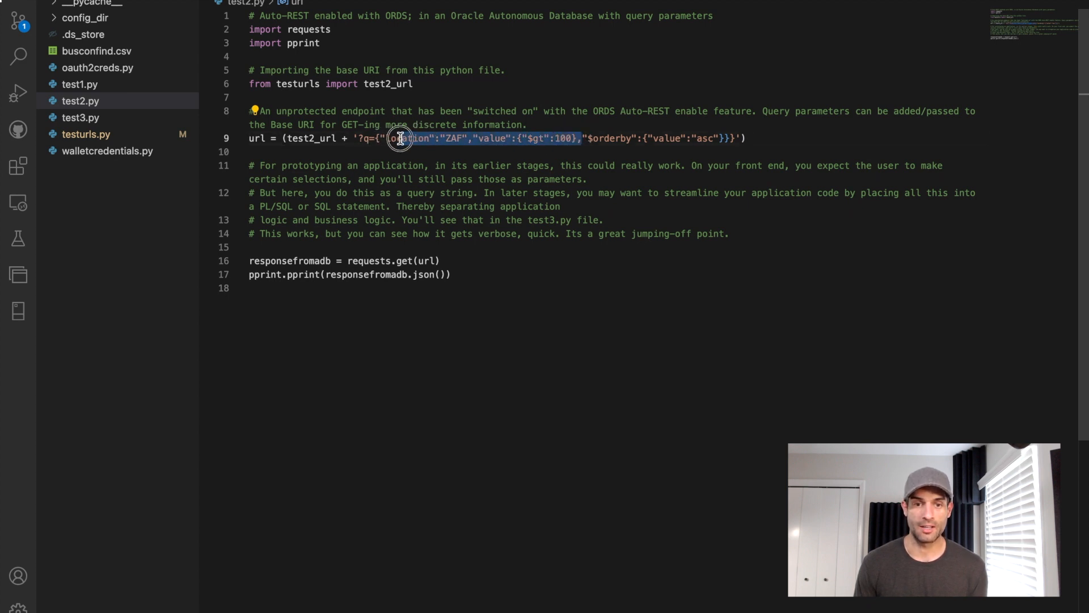
mouse_move(608, 133)
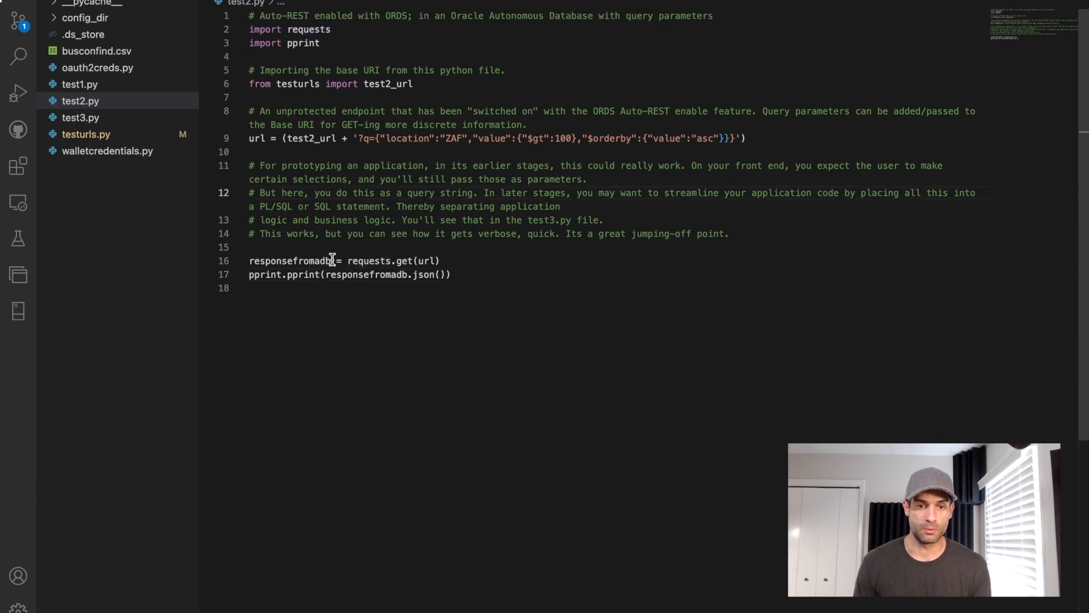
Add print lines for responsefromadb's text, context and status_code, then select the whole script
double_click(289, 261)
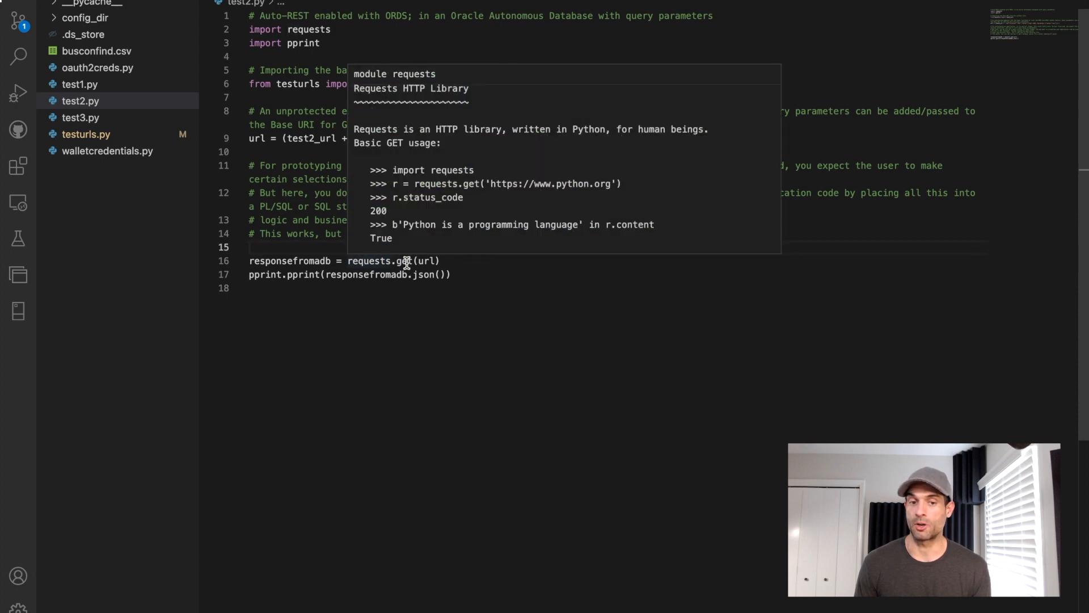
mouse_move(351, 215)
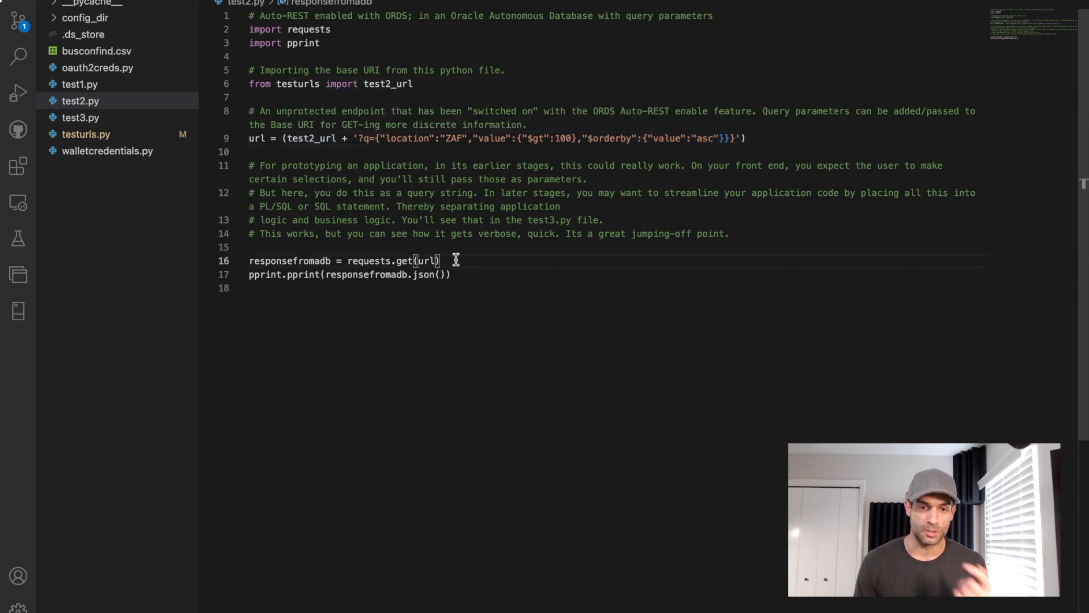
text(print()
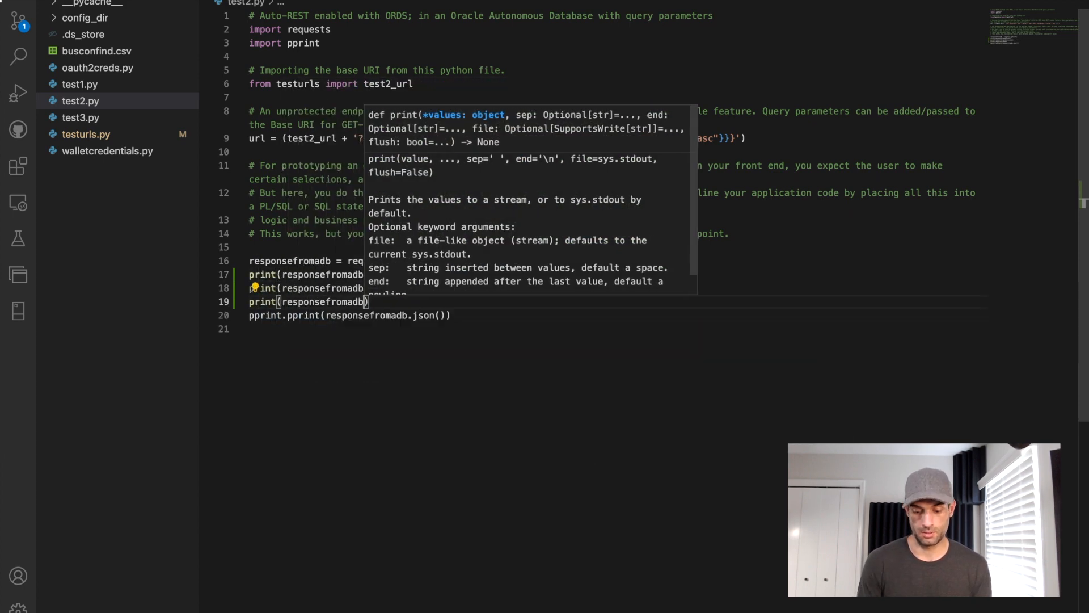
text(res)
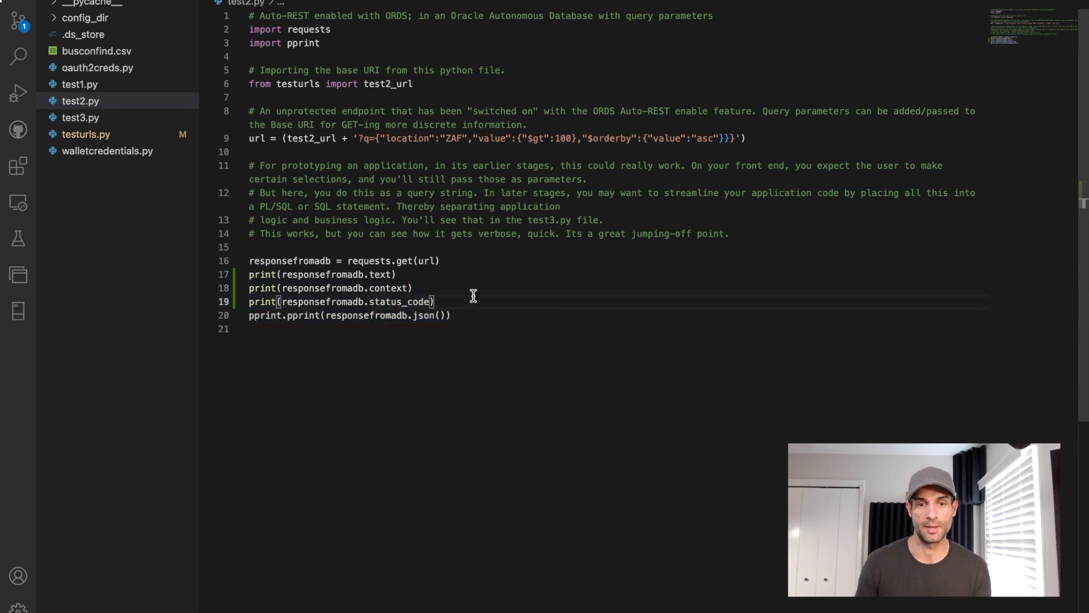
key(ctrl+a)
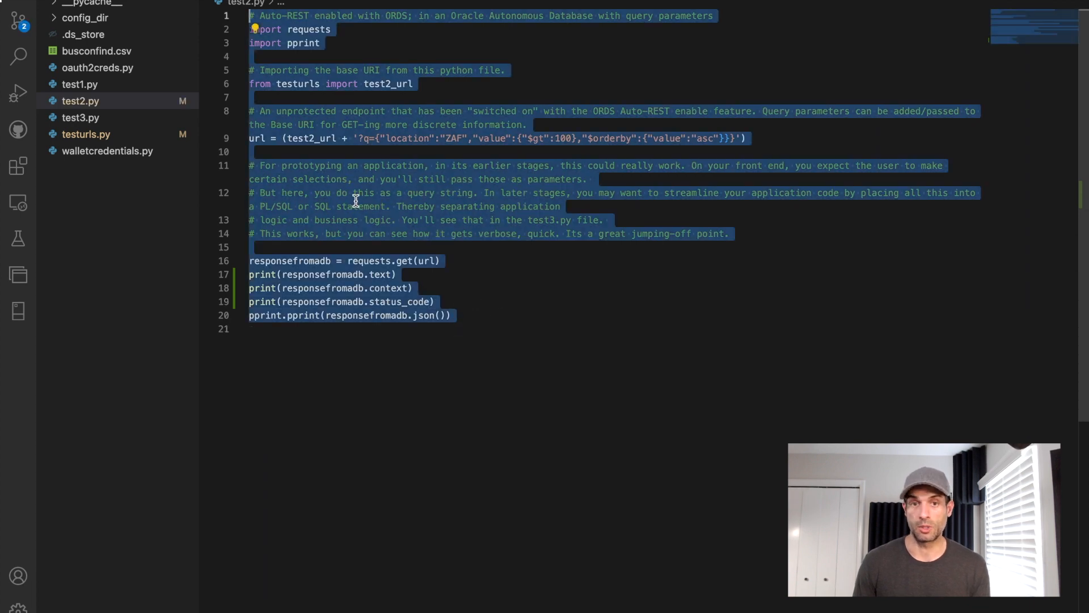
Run the selection in the Interactive Window and open the full output, showing raw JSON and status 200
right_click(355, 202)
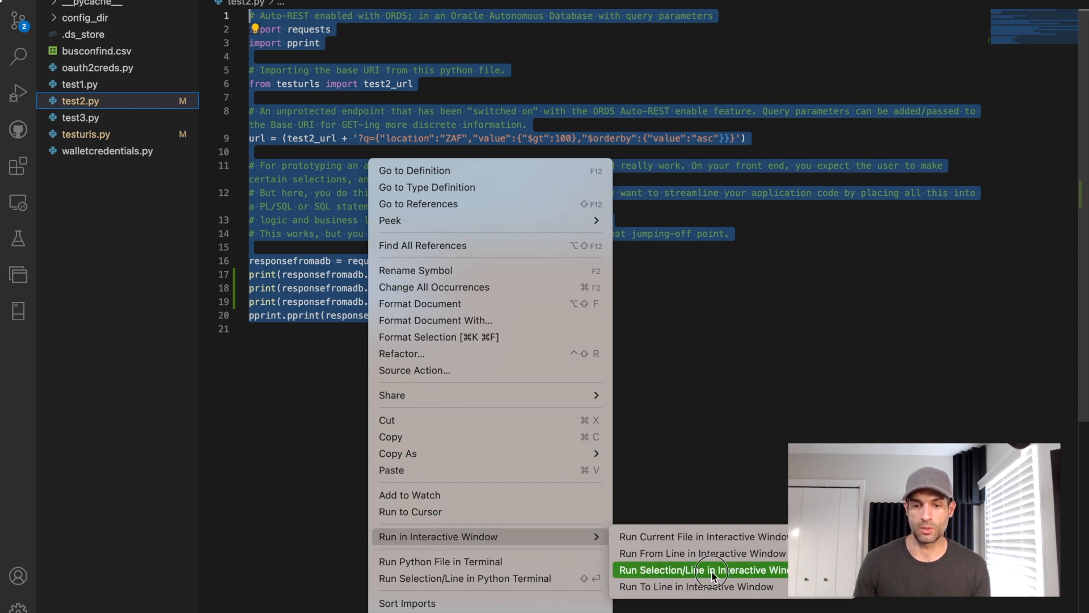
click(703, 570)
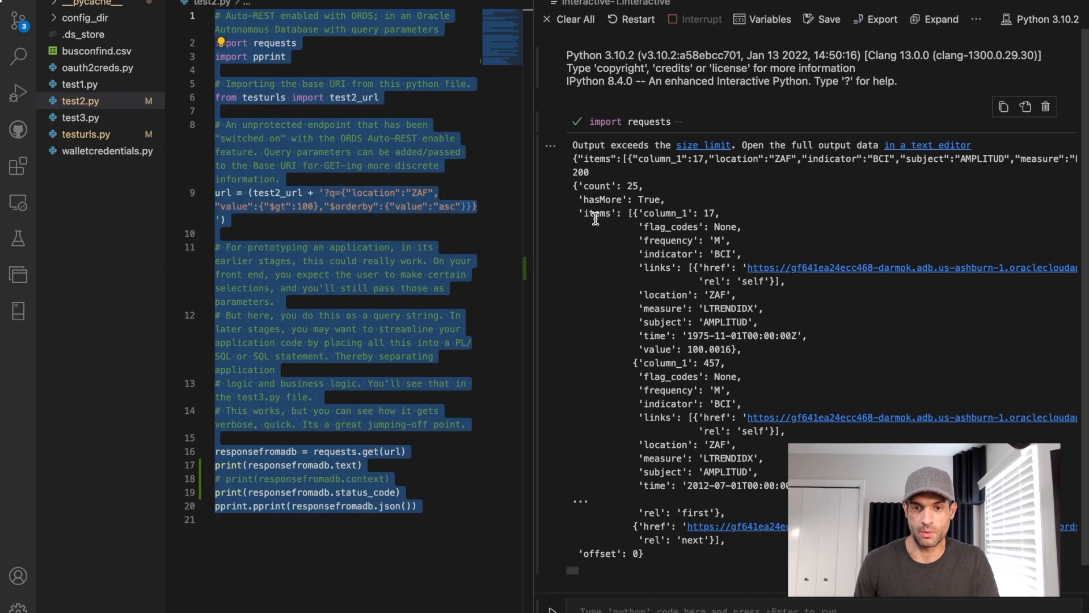
click(270, 438)
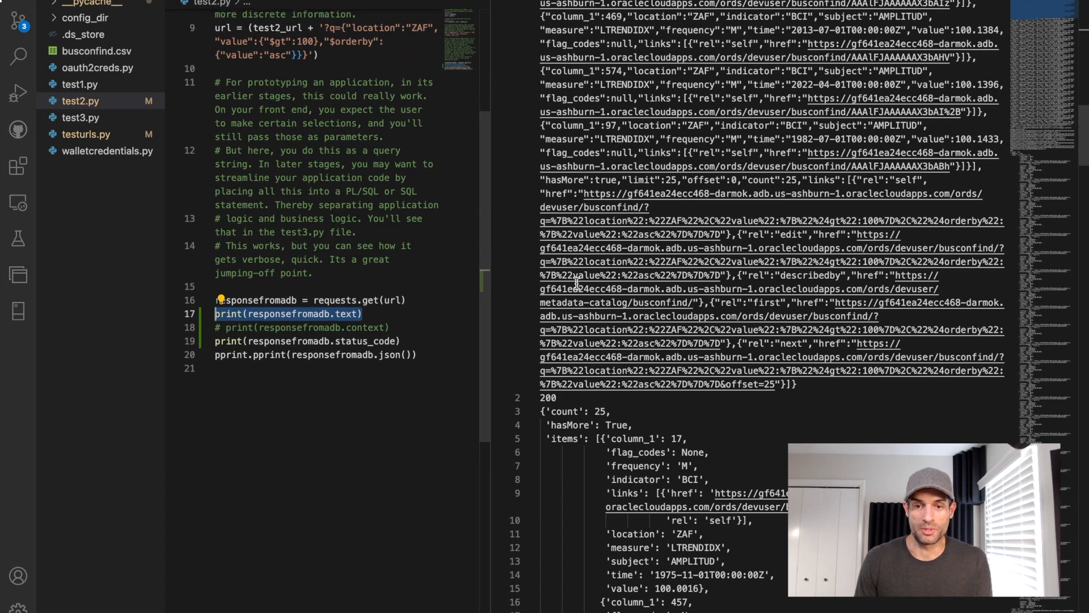
Review the printed JSON output, then show testurls.py with test2_url set to the busconfind endpoint
scroll(down, 3)
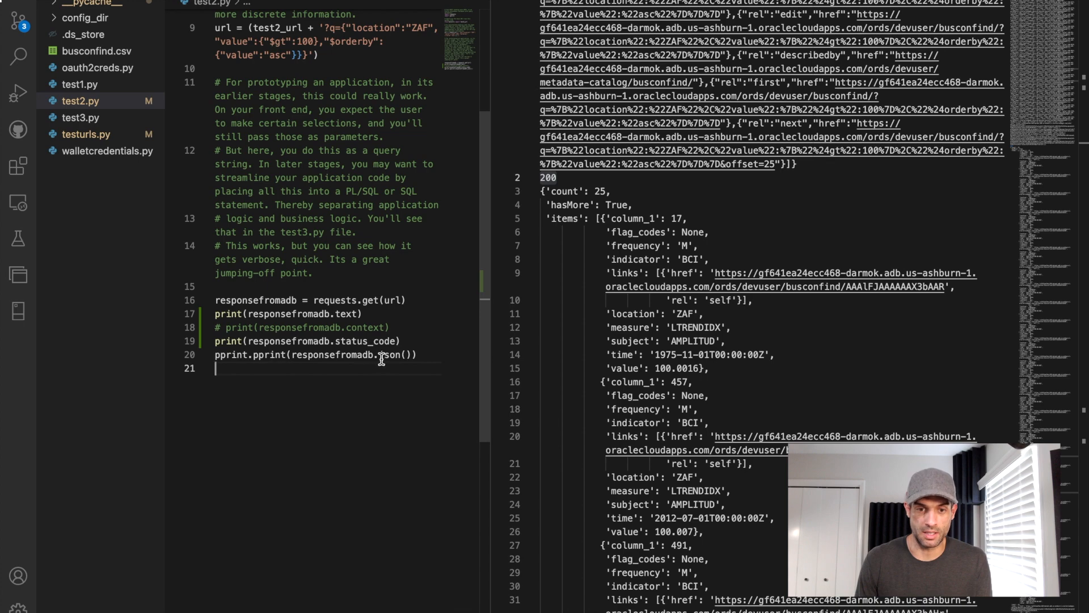
double_click(391, 355)
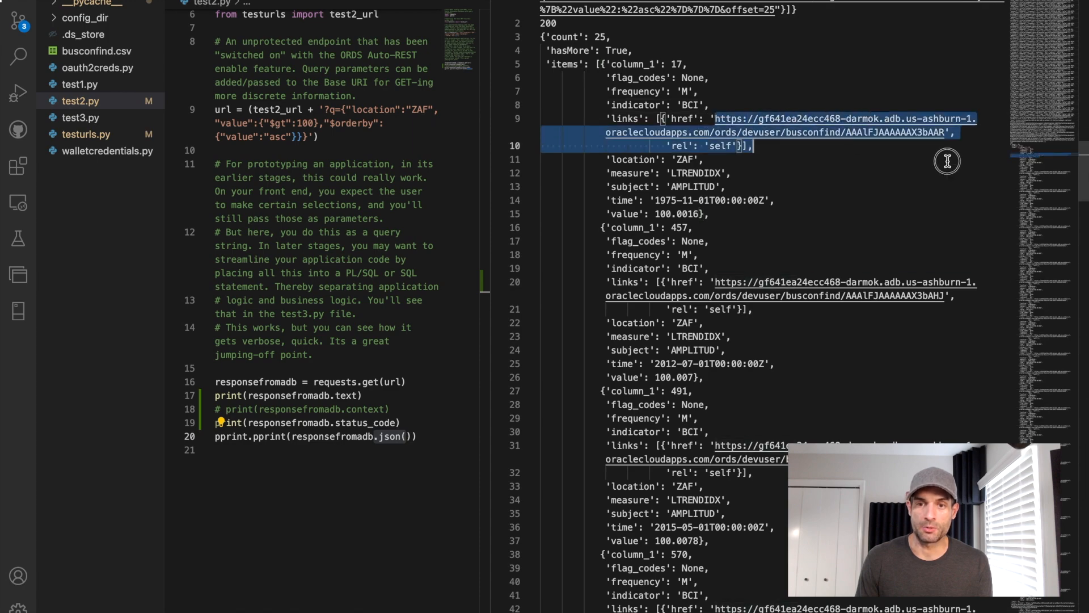
scroll(down, 3)
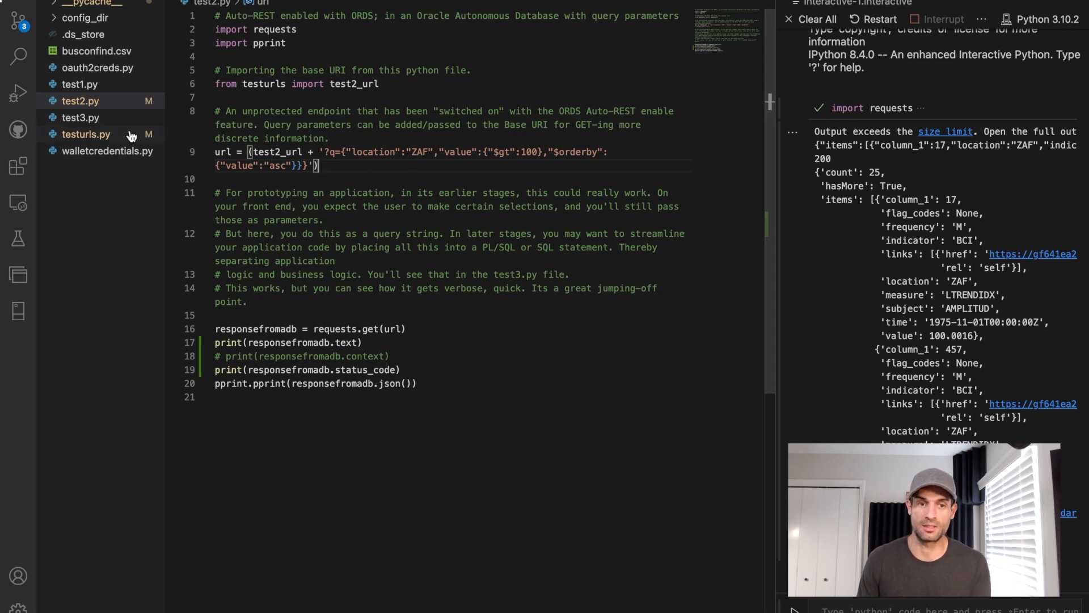
click(86, 134)
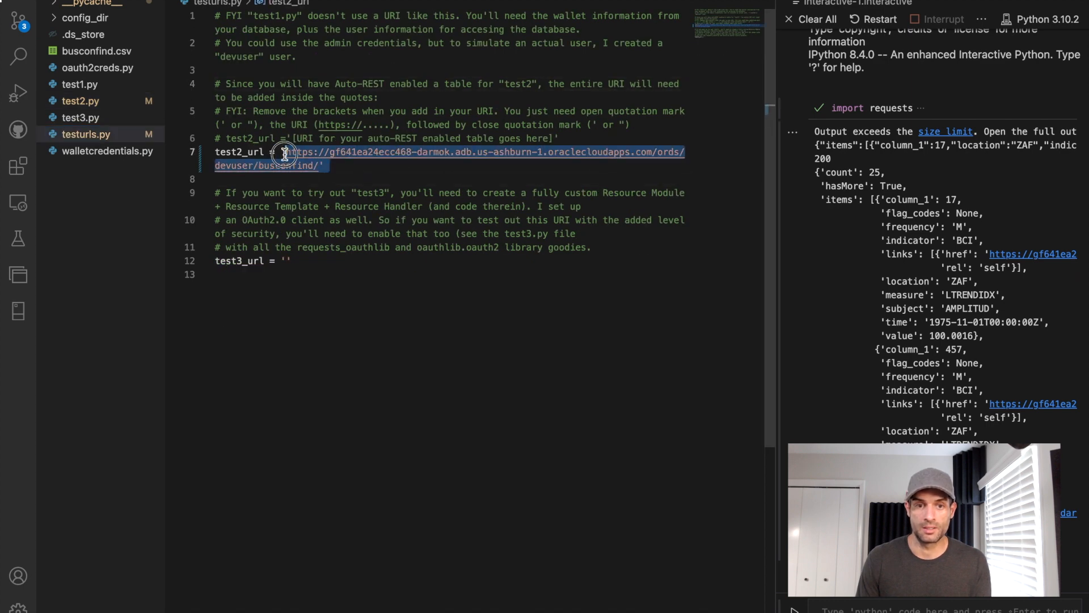